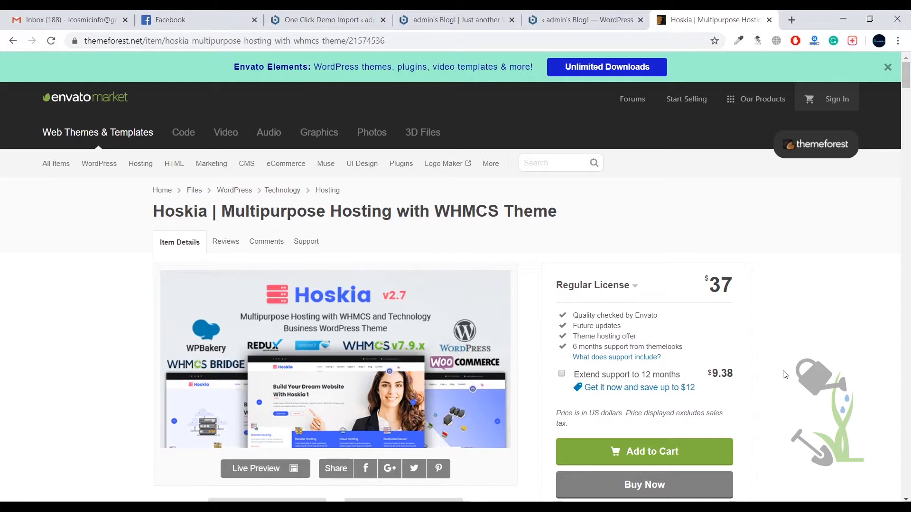
- Open the Hoskia theme's live demo preview from its ThemeForest item page
{"action": "scroll", "scroll_direction": "down", "scroll_amount": 3}
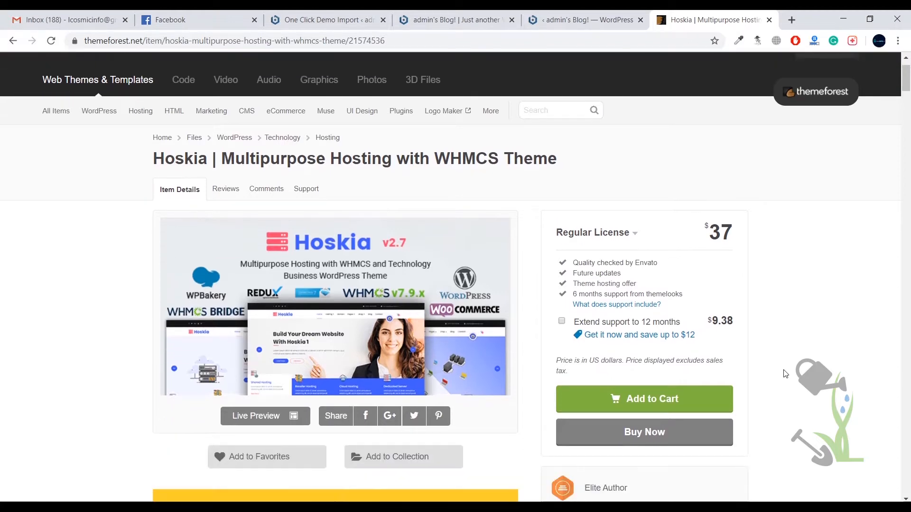
{"action": "scroll", "scroll_direction": "down", "scroll_amount": 3}
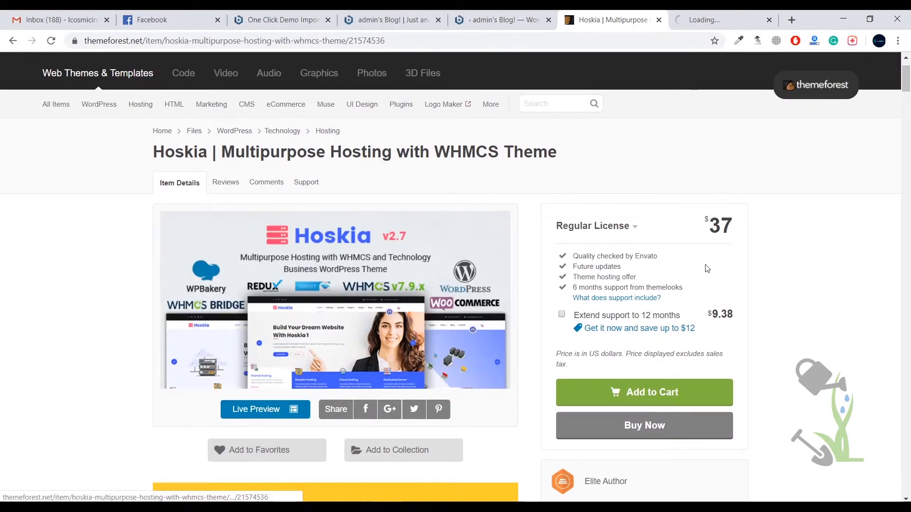
{"action": "left_click", "coordinate": [266, 410]}
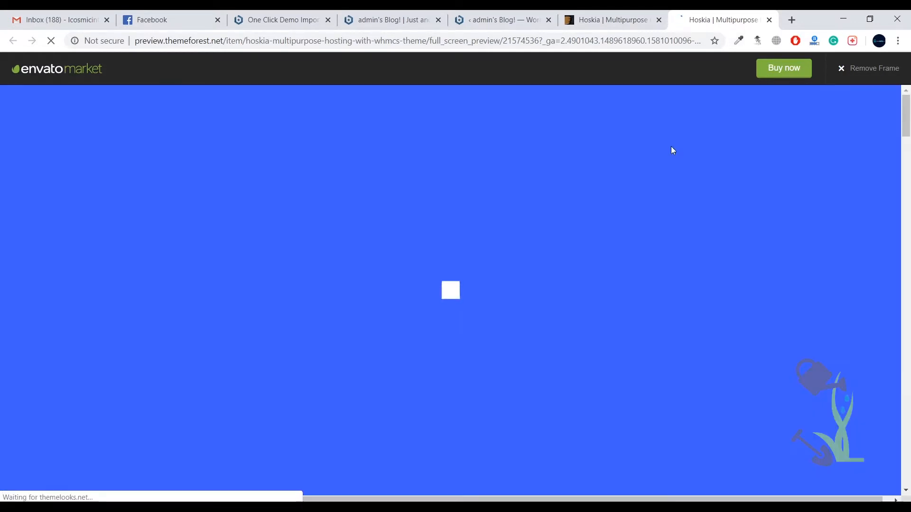
{"action": "mouse_move", "coordinate": [667, 207]}
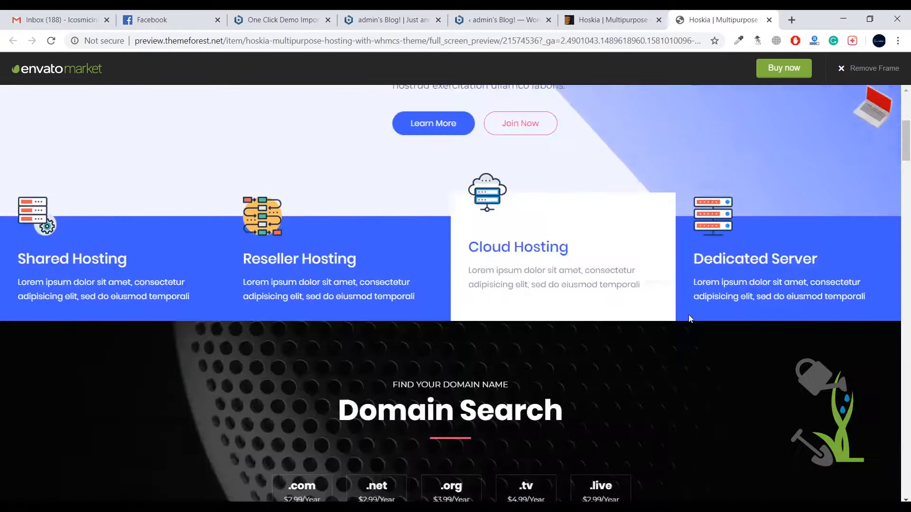
- Scroll through the demo's hosting services, domain search, features, pricing and services sections
{"action": "scroll", "scroll_direction": "down", "scroll_amount": 3}
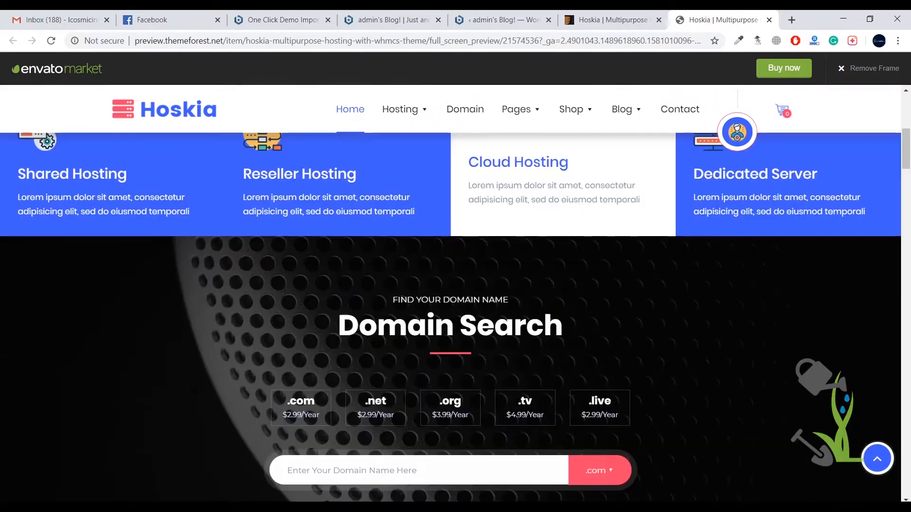
{"action": "scroll", "scroll_direction": "down", "scroll_amount": 3}
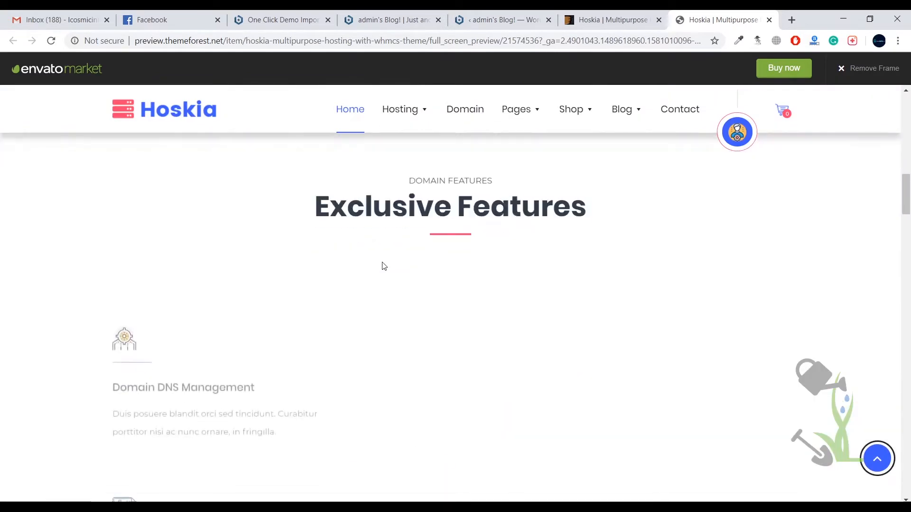
{"action": "scroll", "scroll_direction": "down", "scroll_amount": 3}
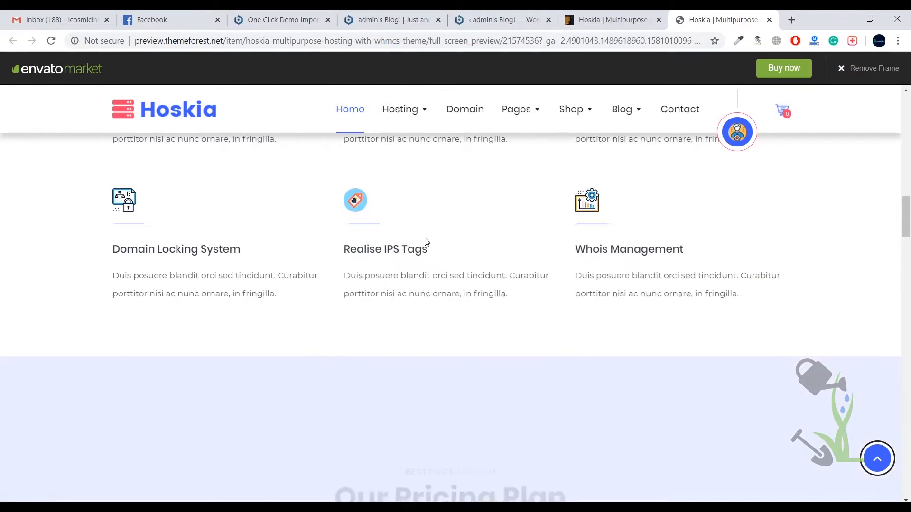
{"action": "scroll", "scroll_direction": "down", "scroll_amount": 3}
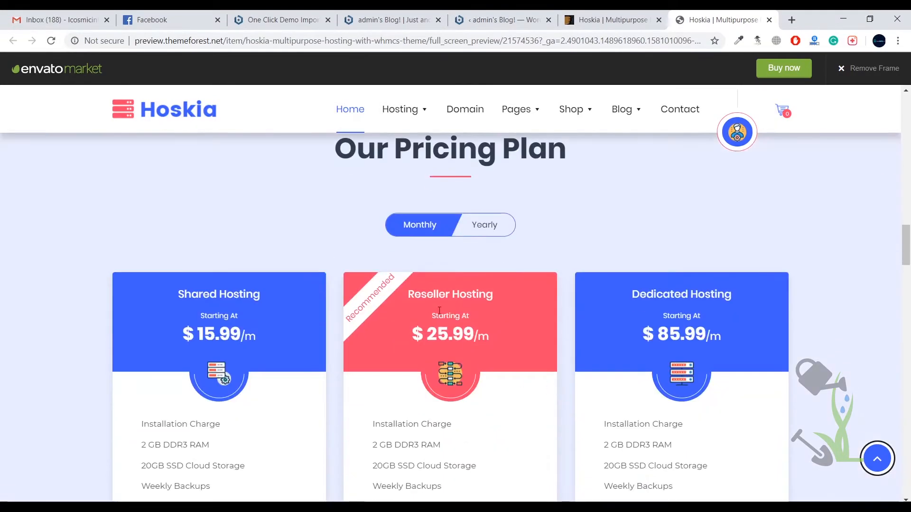
{"action": "scroll", "scroll_direction": "down", "scroll_amount": 3}
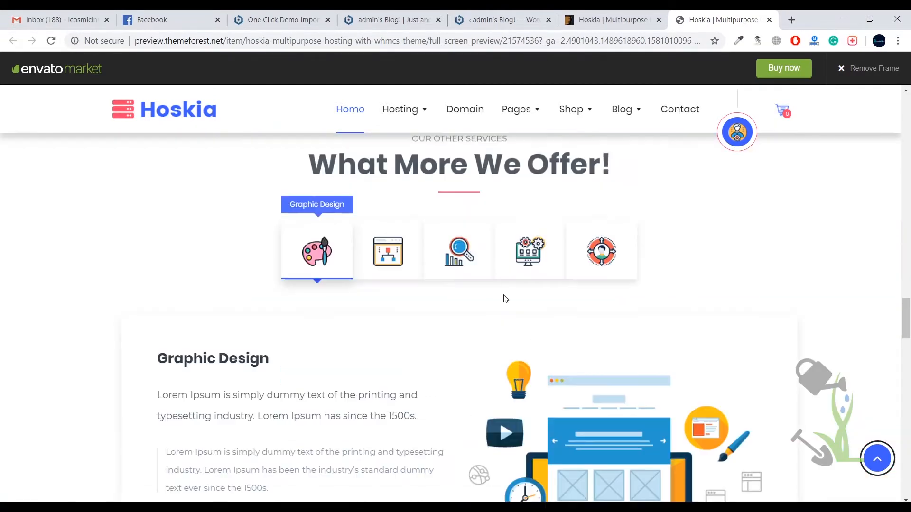
{"action": "scroll", "scroll_direction": "down", "scroll_amount": 3}
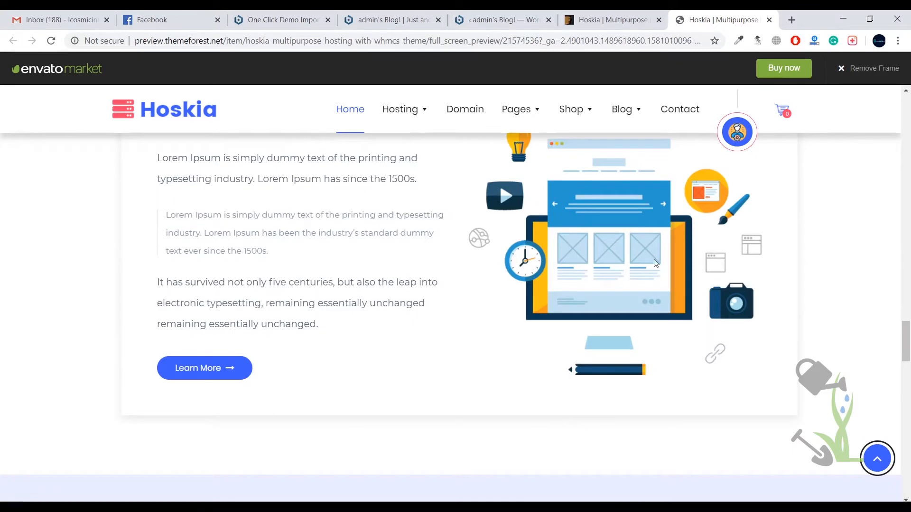
{"action": "mouse_move", "coordinate": [621, 109]}
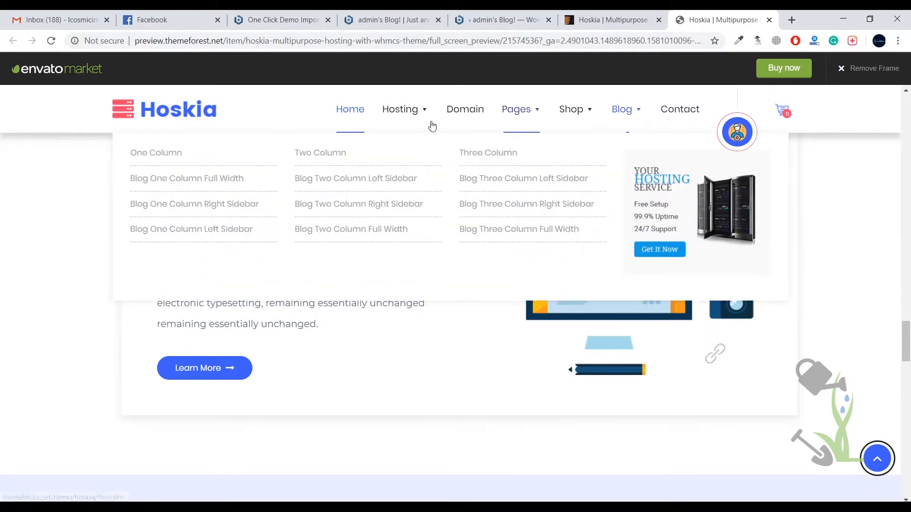
{"action": "mouse_move", "coordinate": [489, 117]}
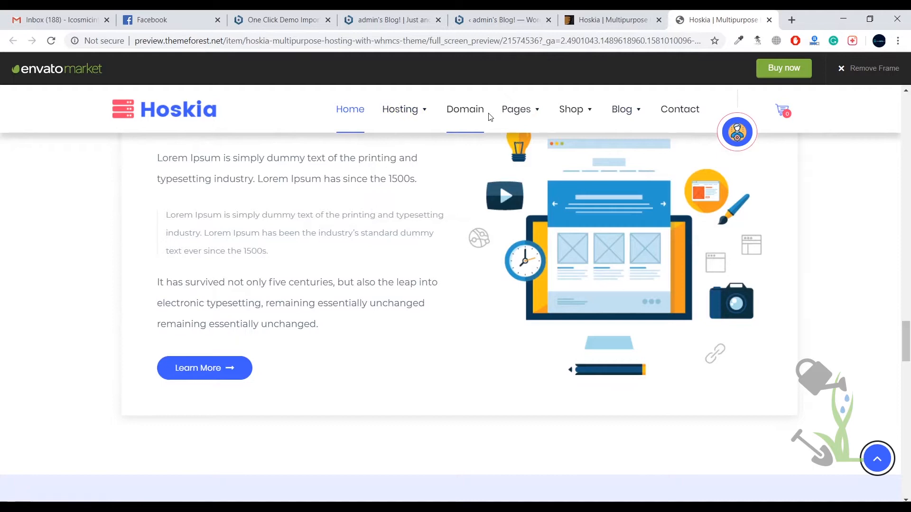
{"action": "scroll", "scroll_direction": "down", "scroll_amount": 3}
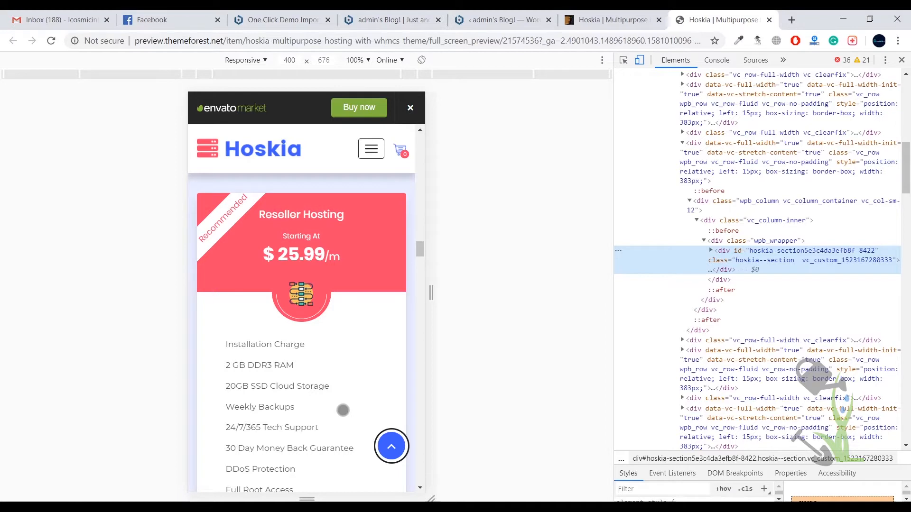
{"action": "scroll", "scroll_direction": "down", "scroll_amount": 3}
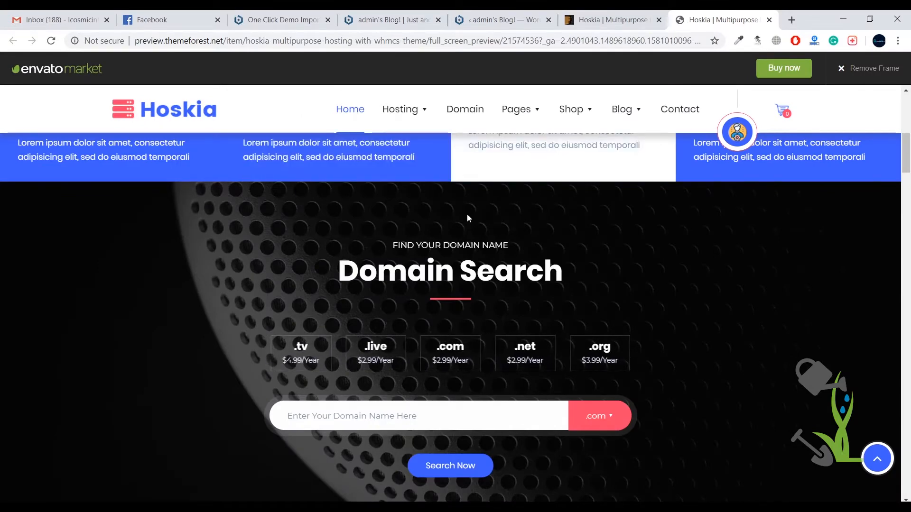
- Return to the item page and start downloading the Hoskia theme package
{"action": "left_click", "coordinate": [609, 20]}
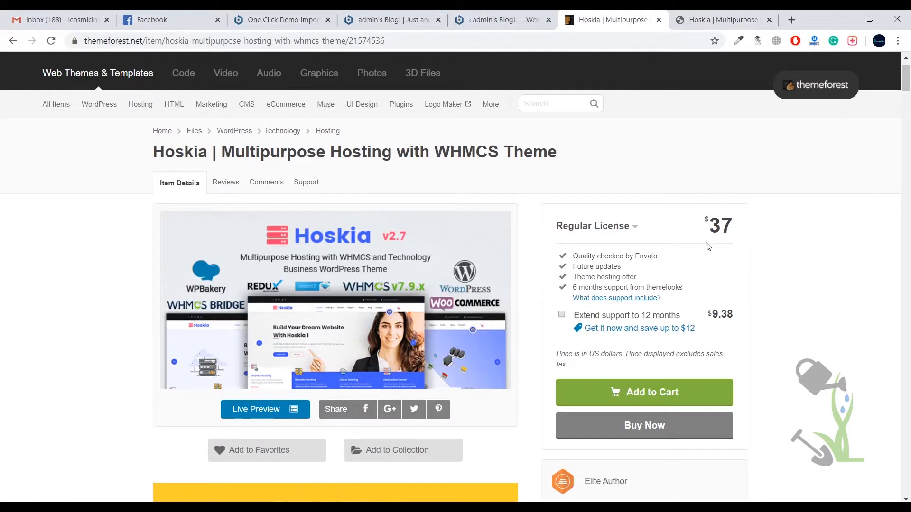
{"action": "mouse_move", "coordinate": [723, 232]}
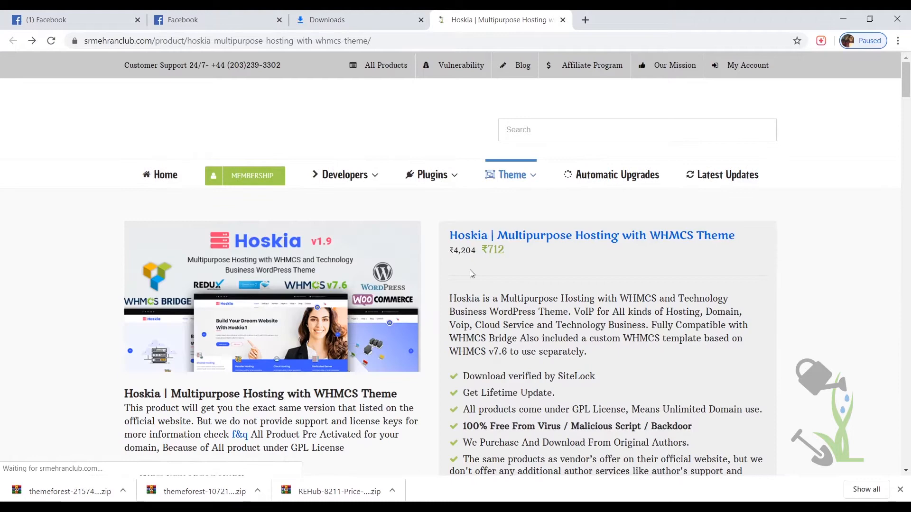
{"action": "scroll", "scroll_direction": "down", "scroll_amount": 3}
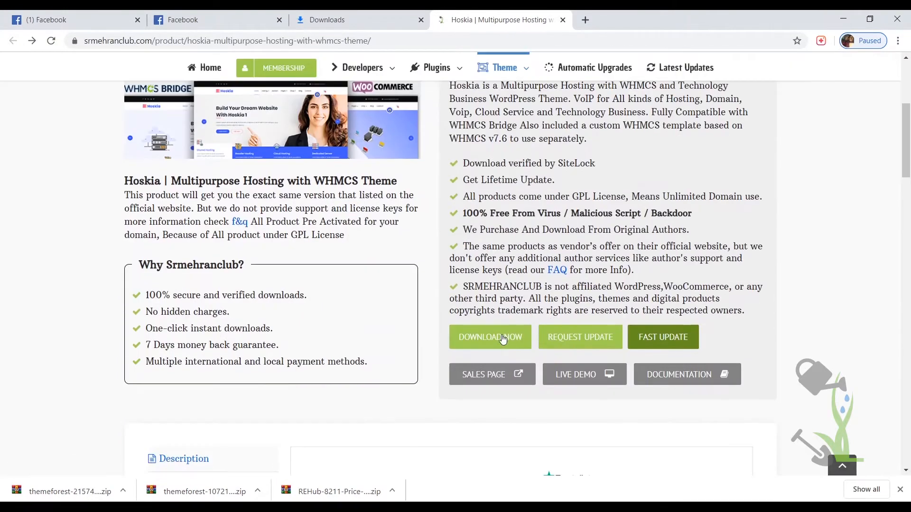
{"action": "left_click", "coordinate": [490, 337]}
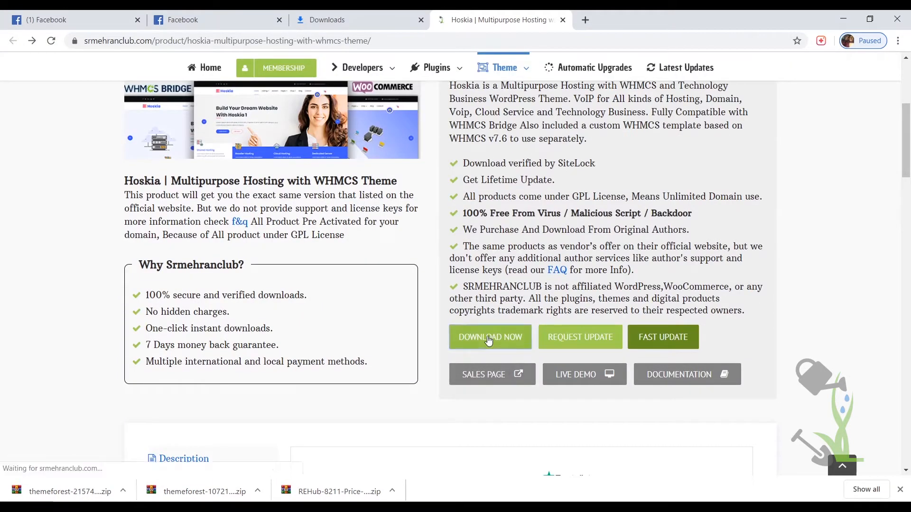
{"action": "mouse_move", "coordinate": [487, 380]}
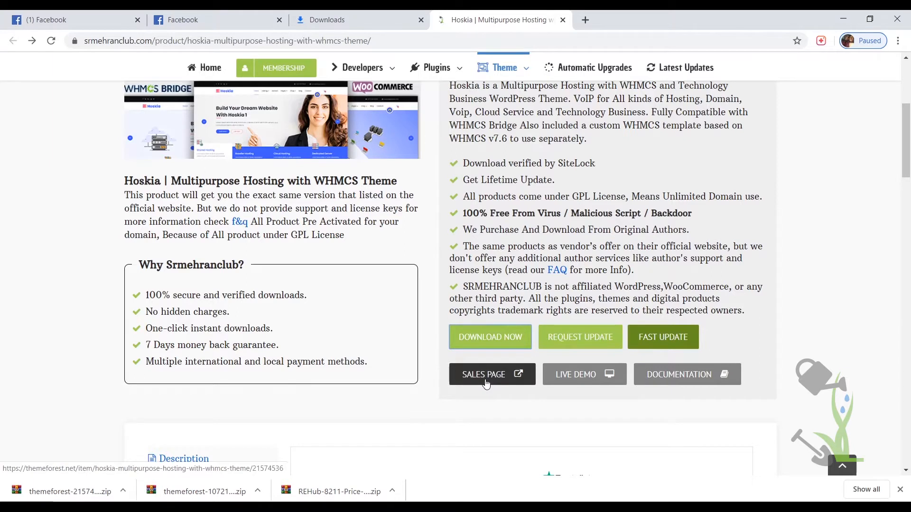
- Cancel the in-progress Hoskia download from Chrome's downloads bar
{"action": "left_click", "coordinate": [491, 337]}
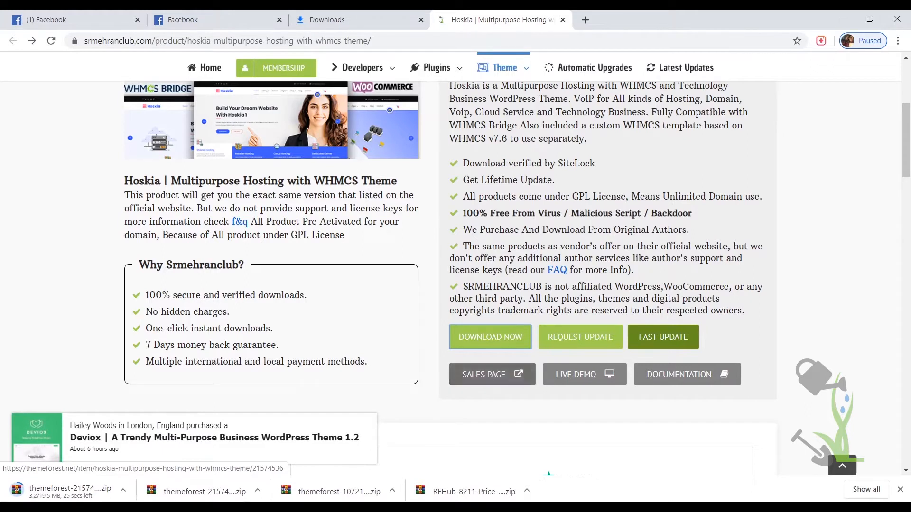
{"action": "left_click", "coordinate": [123, 489]}
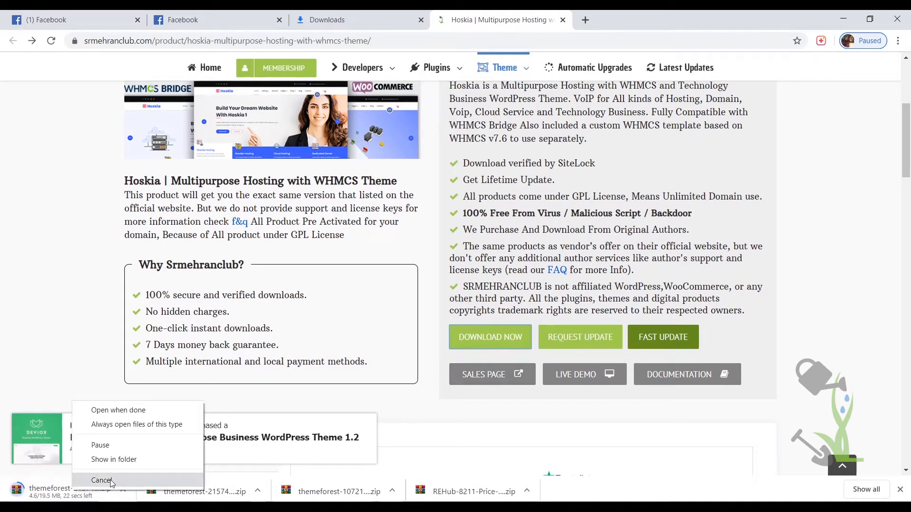
{"action": "left_click", "coordinate": [99, 481]}
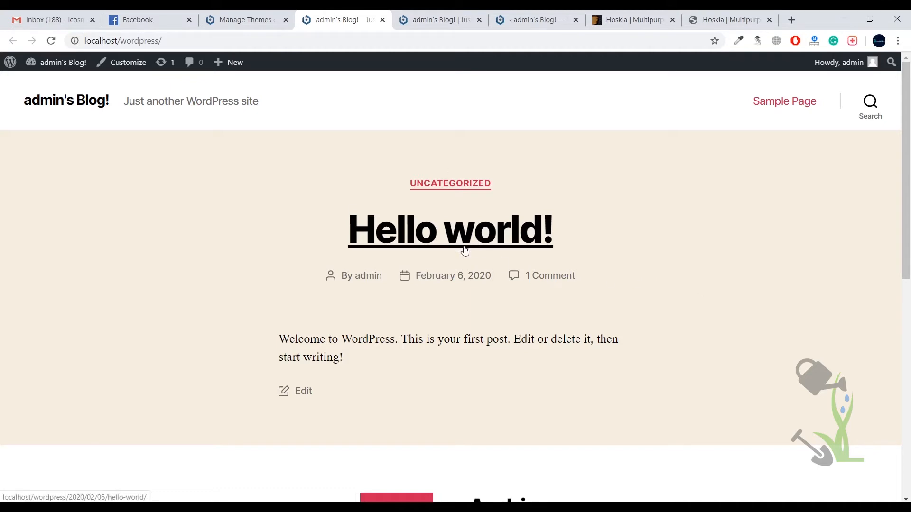
{"action": "mouse_move", "coordinate": [300, 219]}
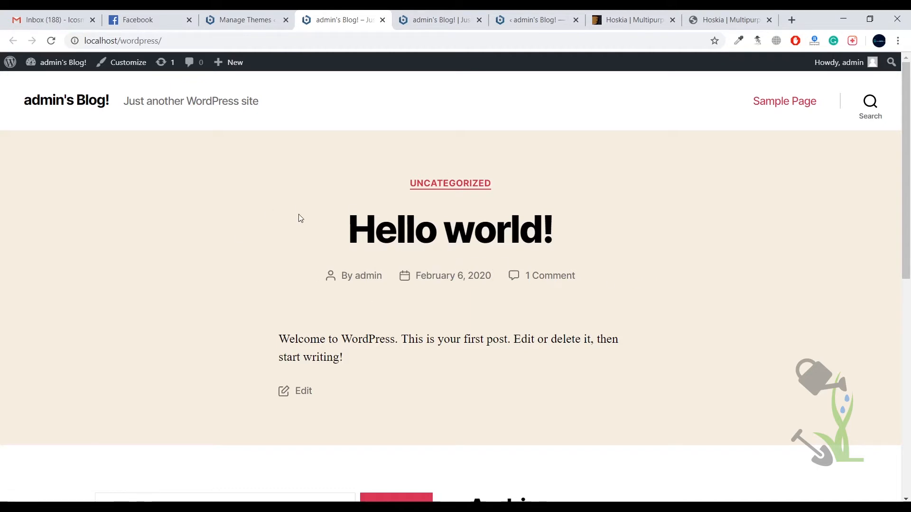
{"action": "mouse_move", "coordinate": [153, 56]}
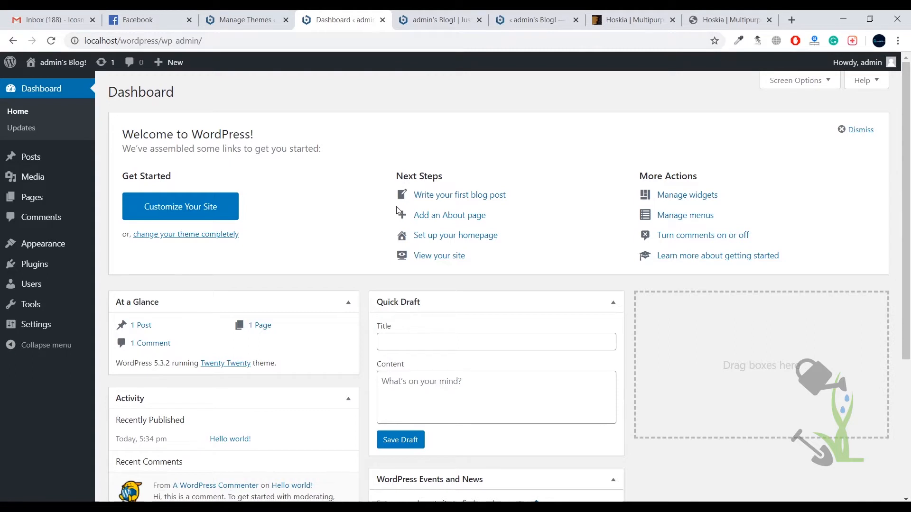
{"action": "mouse_move", "coordinate": [43, 244]}
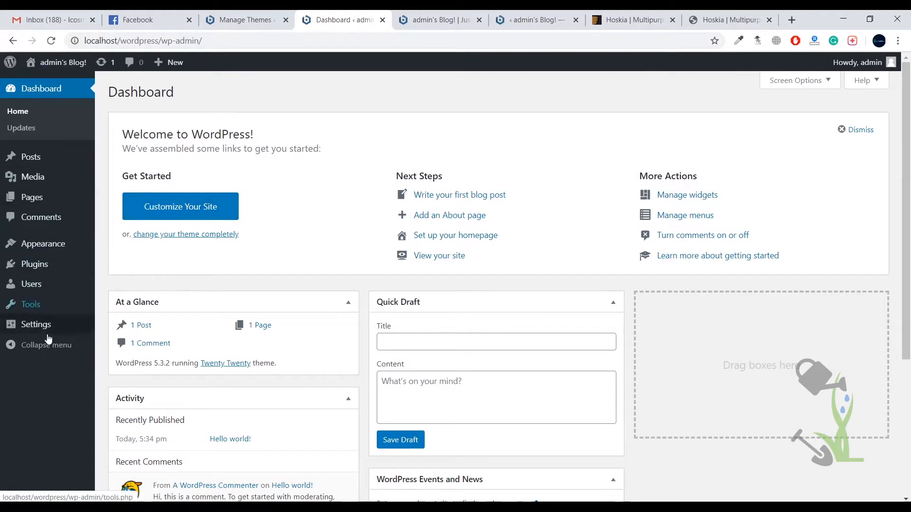
{"action": "mouse_move", "coordinate": [35, 264]}
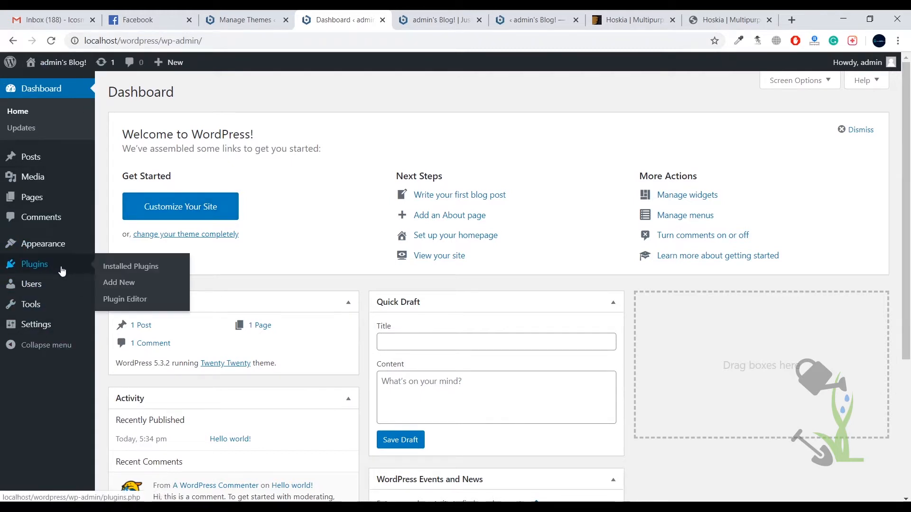
{"action": "mouse_move", "coordinate": [43, 244]}
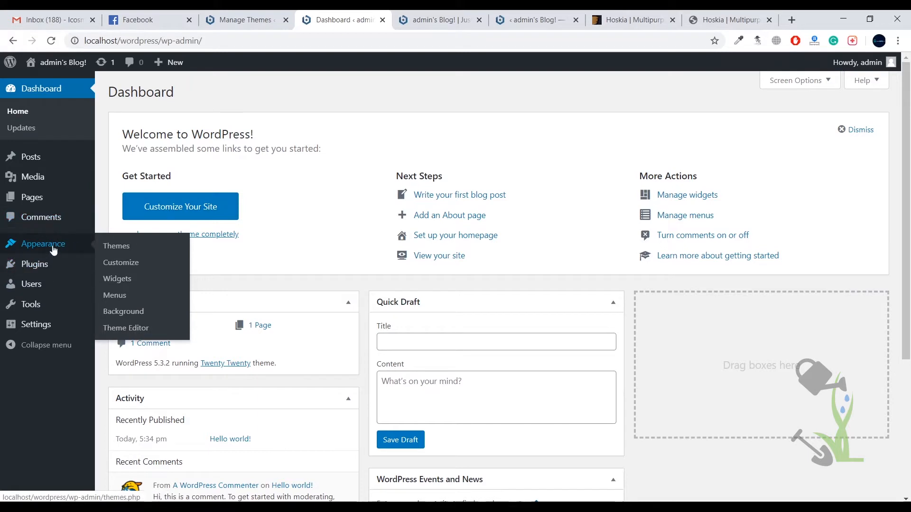
{"action": "mouse_move", "coordinate": [38, 253]}
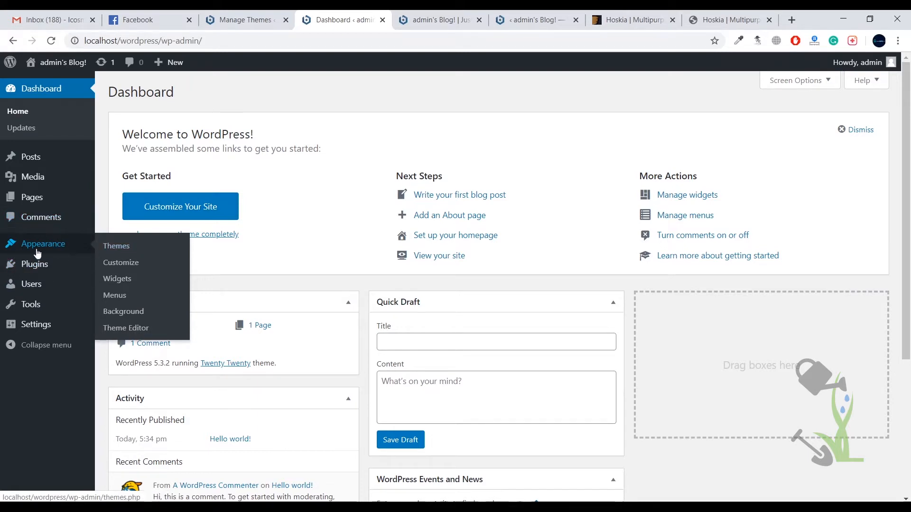
- Open Appearance > Themes from the admin sidebar
{"action": "left_click", "coordinate": [116, 246]}
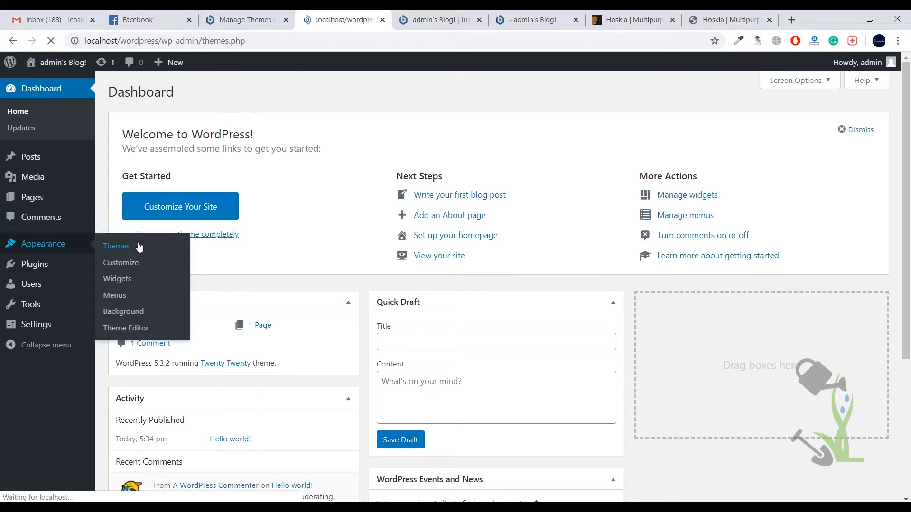
{"action": "left_click", "coordinate": [116, 246]}
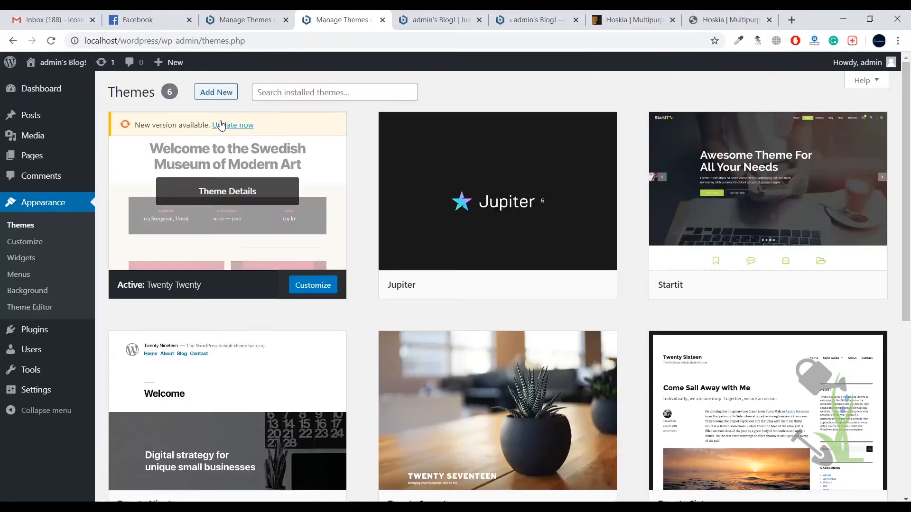
{"action": "mouse_move", "coordinate": [179, 111]}
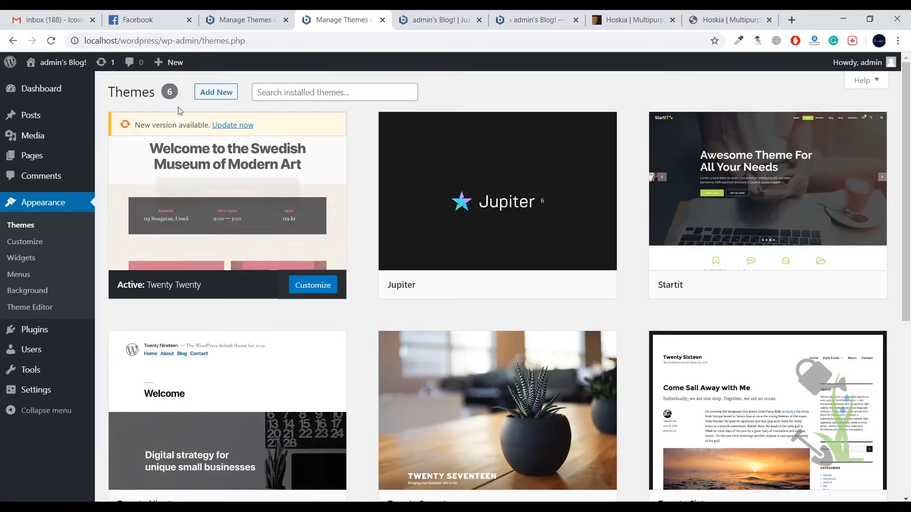
- Upload and install the Hoskia theme from hoskia.zip
{"action": "left_click", "coordinate": [216, 92]}
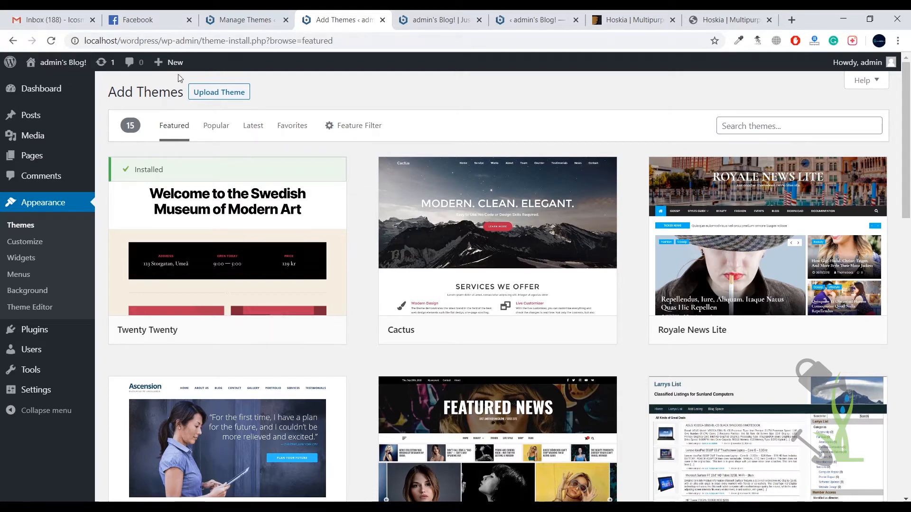
{"action": "left_click", "coordinate": [219, 92]}
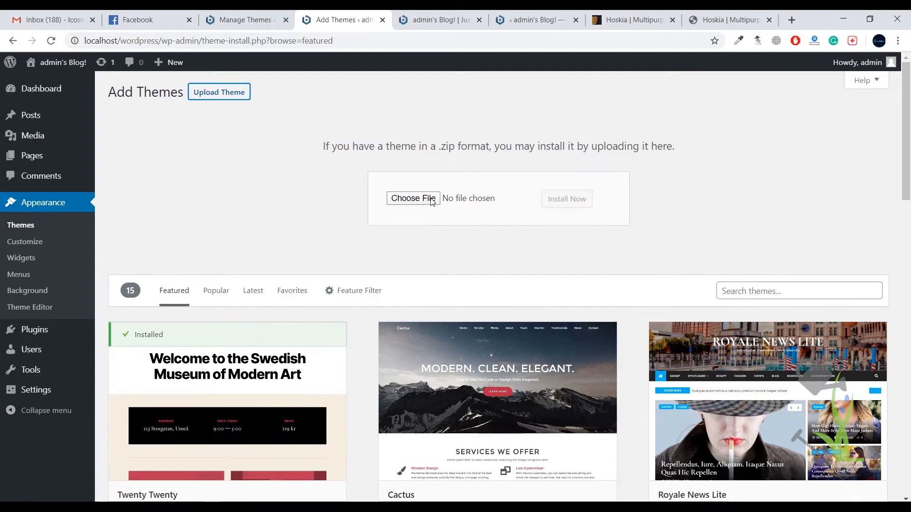
{"action": "left_click", "coordinate": [412, 199]}
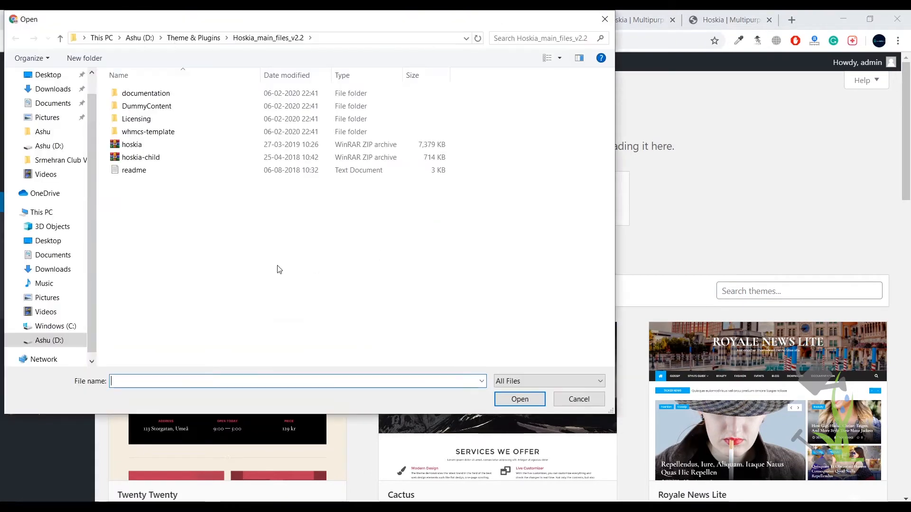
{"action": "left_click", "coordinate": [131, 144]}
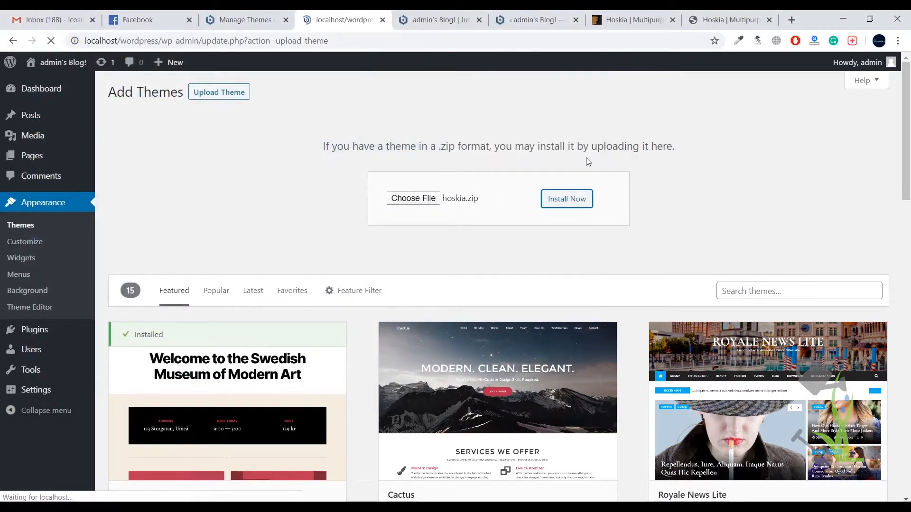
{"action": "left_click", "coordinate": [566, 198]}
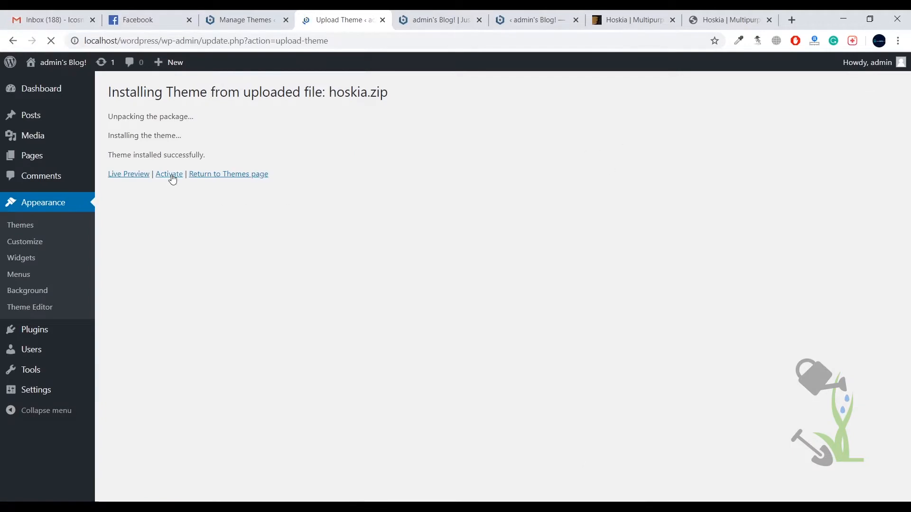
- Activate the newly installed Hoskia theme
{"action": "left_click", "coordinate": [169, 174]}
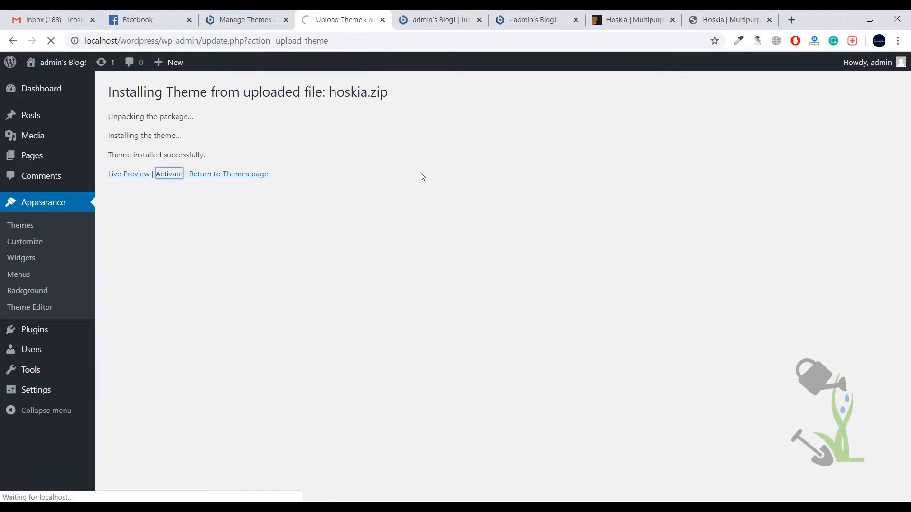
{"action": "left_click", "coordinate": [169, 174]}
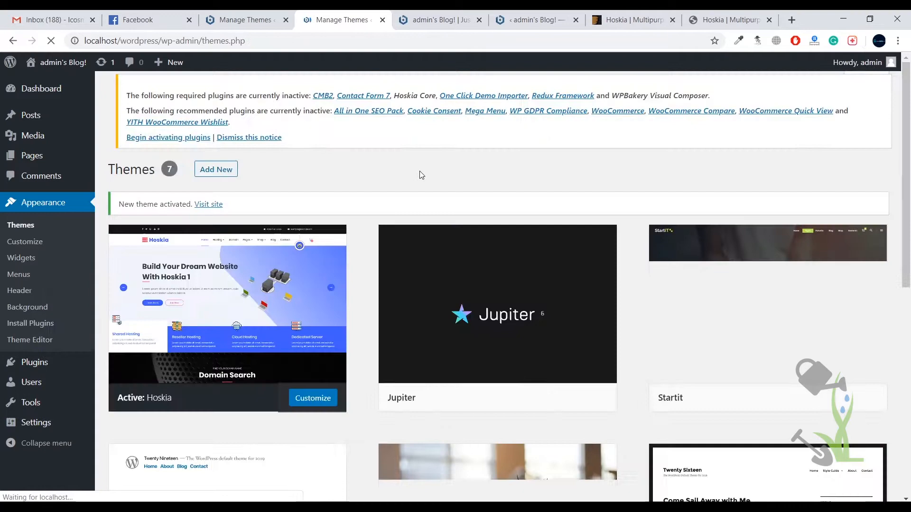
{"action": "left_click", "coordinate": [216, 169]}
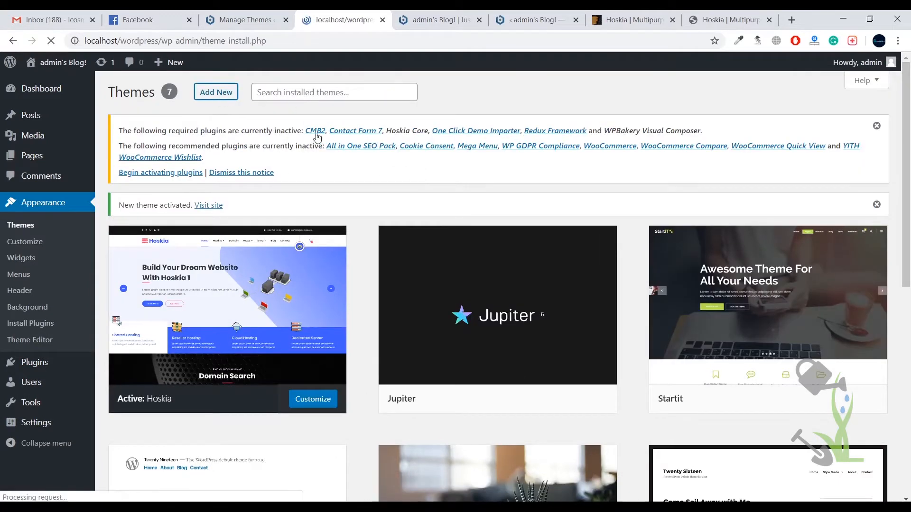
- Upload and install the Hoskia Child theme from hoskia-child.zip
{"action": "left_click", "coordinate": [216, 92]}
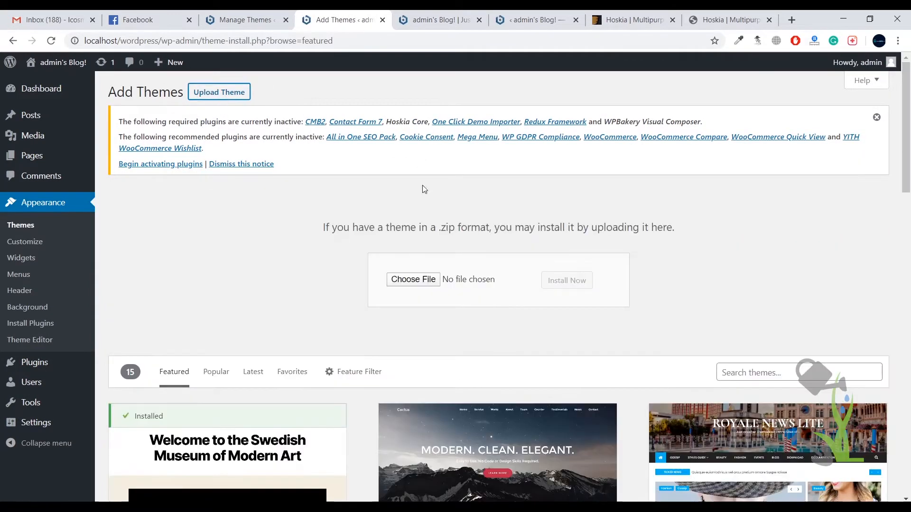
{"action": "left_click", "coordinate": [412, 279]}
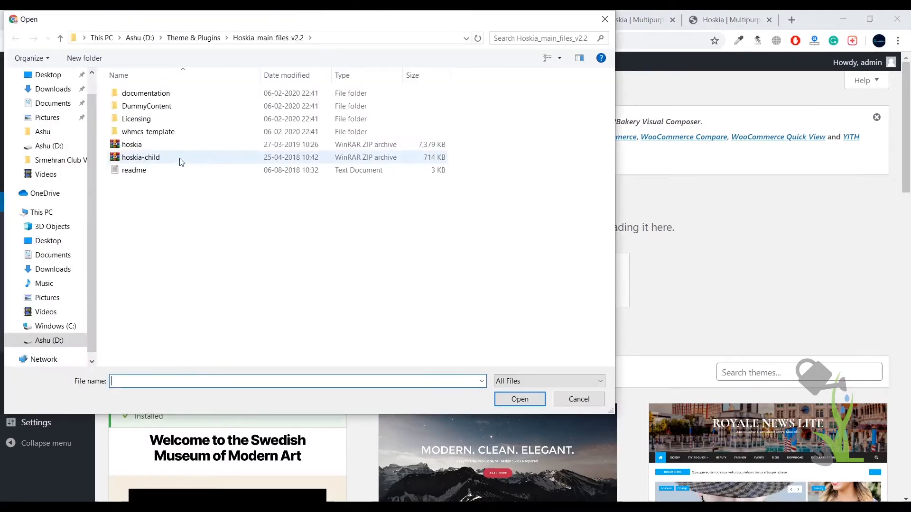
{"action": "left_click", "coordinate": [519, 399]}
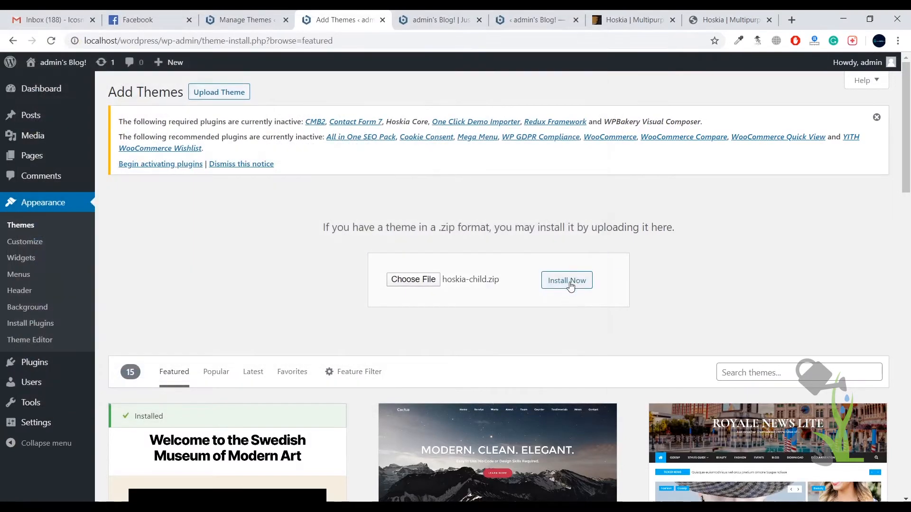
{"action": "left_click", "coordinate": [567, 280]}
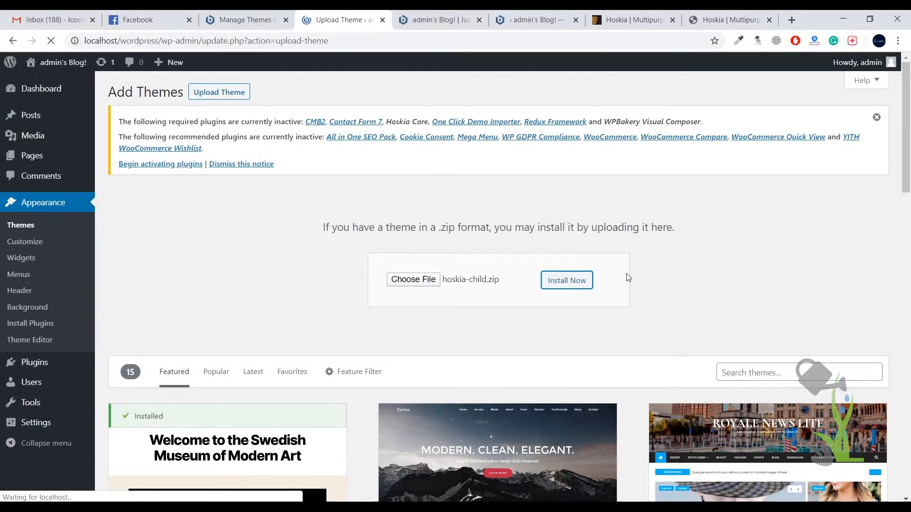
- Activate Hoskia Child, leaving eight themes installed
{"action": "left_click", "coordinate": [566, 280]}
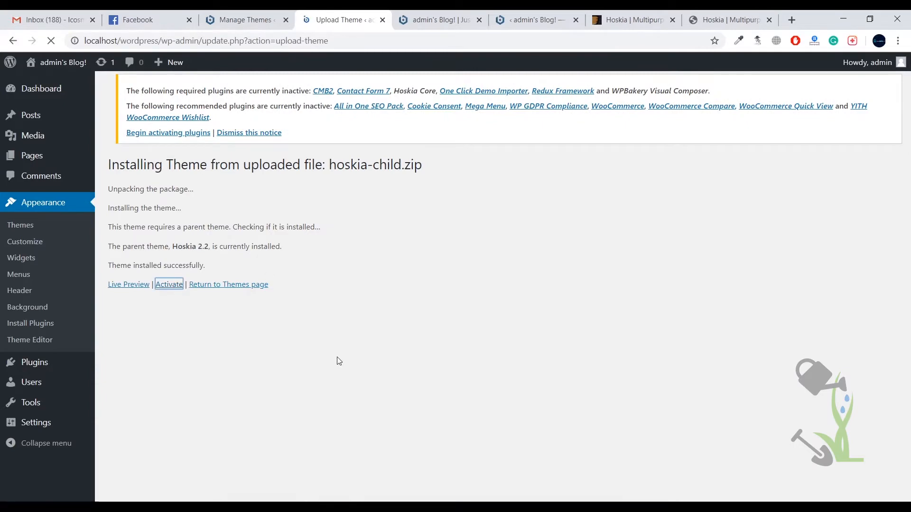
{"action": "left_click", "coordinate": [169, 284]}
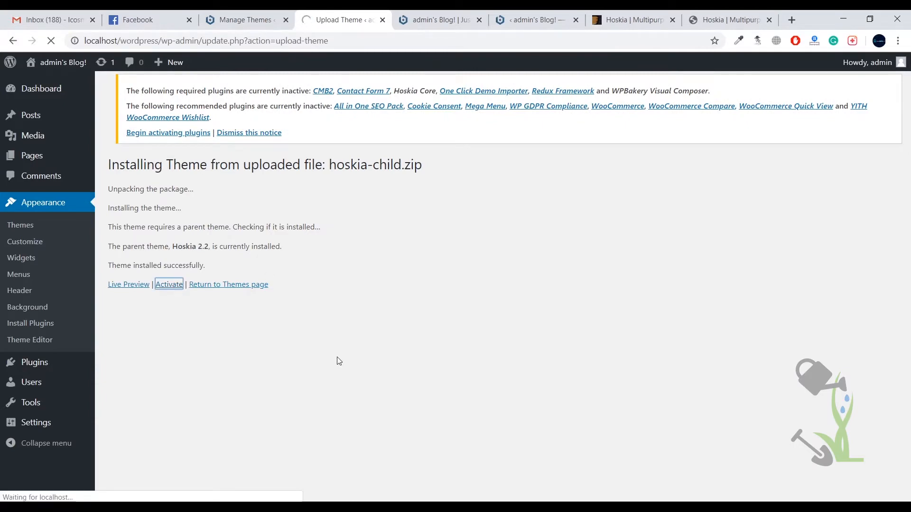
{"action": "left_click", "coordinate": [169, 284]}
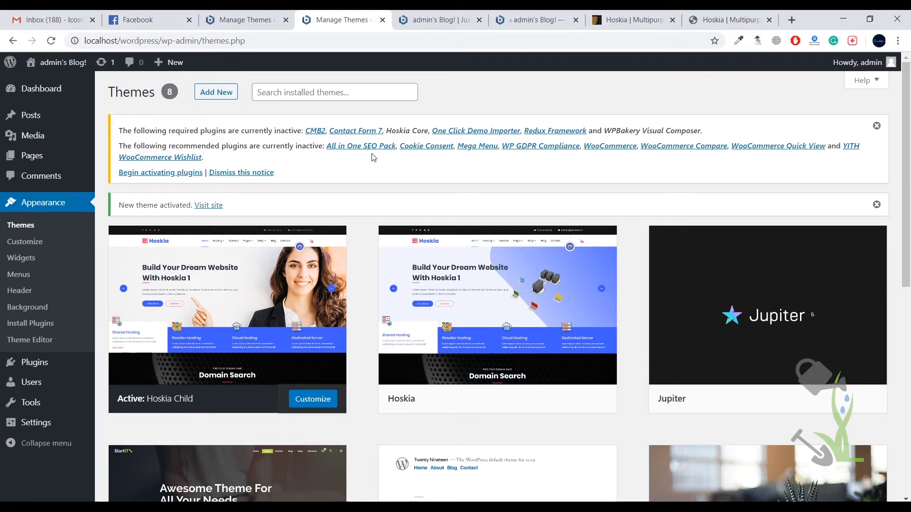
{"action": "mouse_move", "coordinate": [161, 173]}
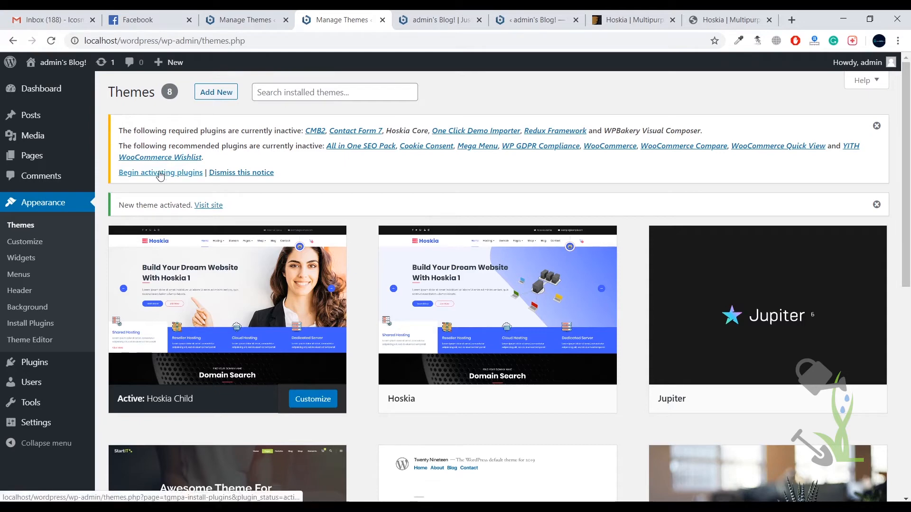
- Select all fourteen Hoskia required plugins, including CMB2, WooCommerce and WPBakery, and bulk-activate them
{"action": "left_click", "coordinate": [160, 173]}
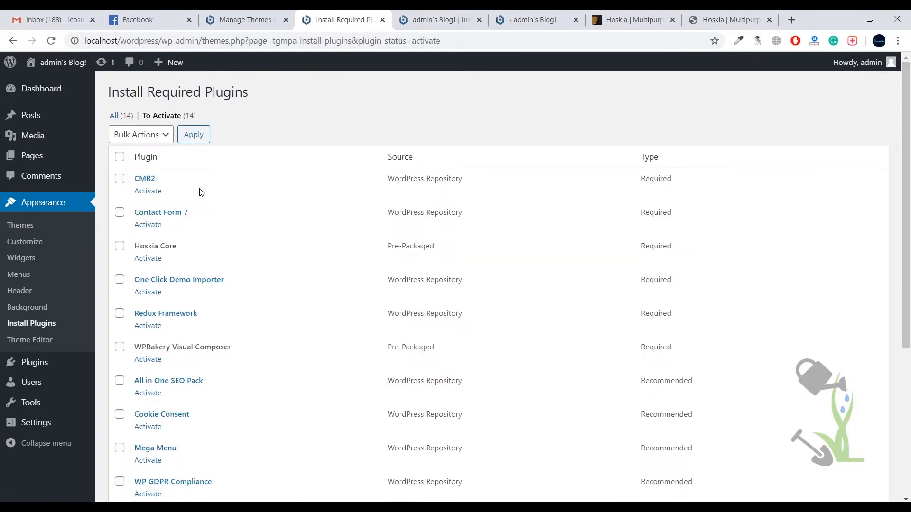
{"action": "left_click", "coordinate": [119, 157]}
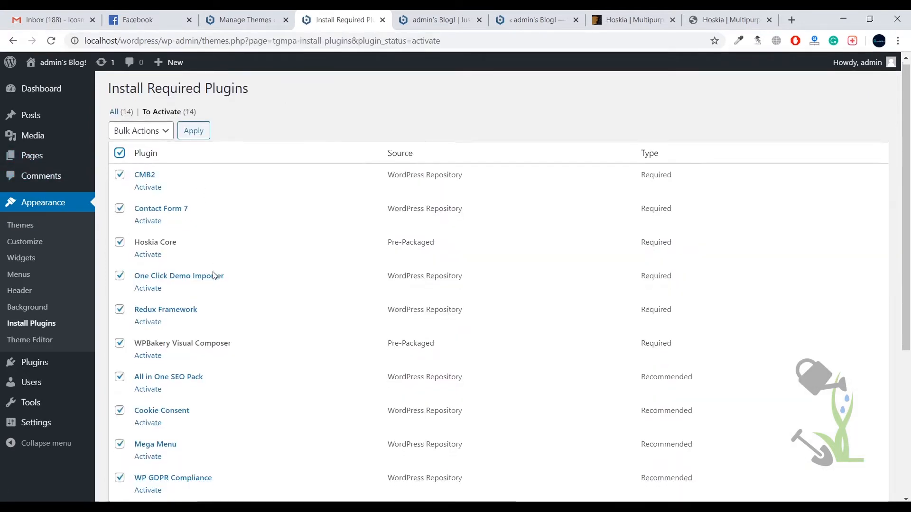
{"action": "left_click", "coordinate": [140, 130]}
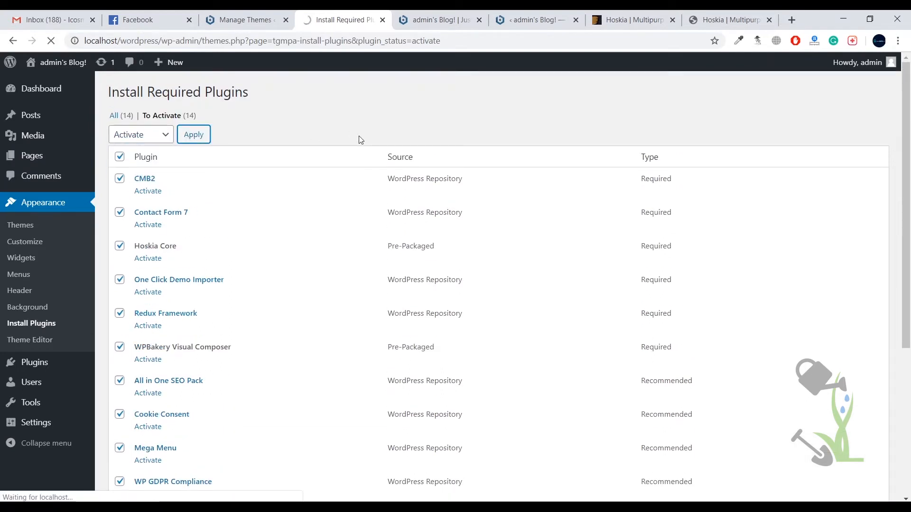
{"action": "left_click", "coordinate": [194, 134]}
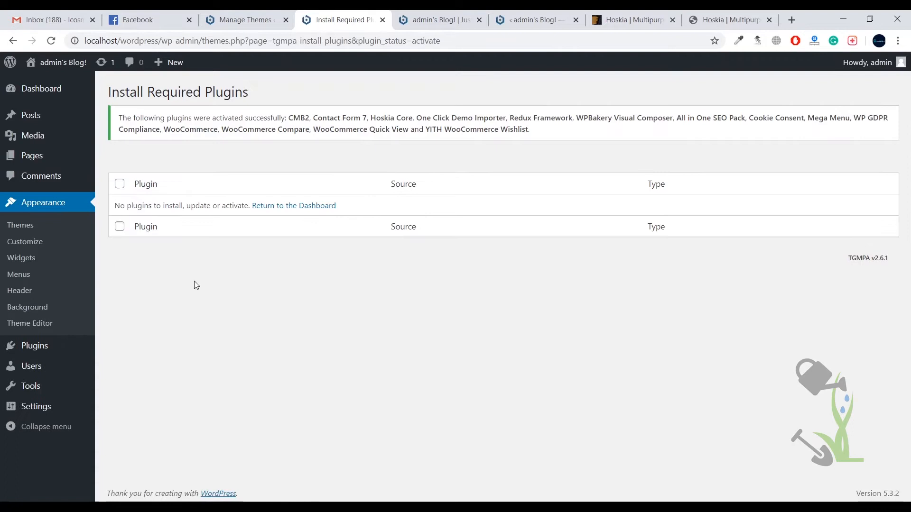
{"action": "left_click", "coordinate": [34, 346]}
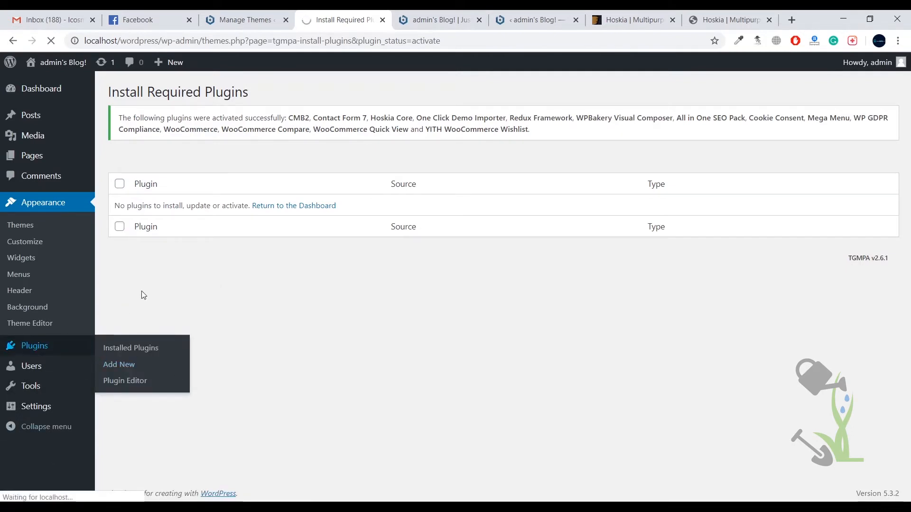
{"action": "mouse_move", "coordinate": [52, 351]}
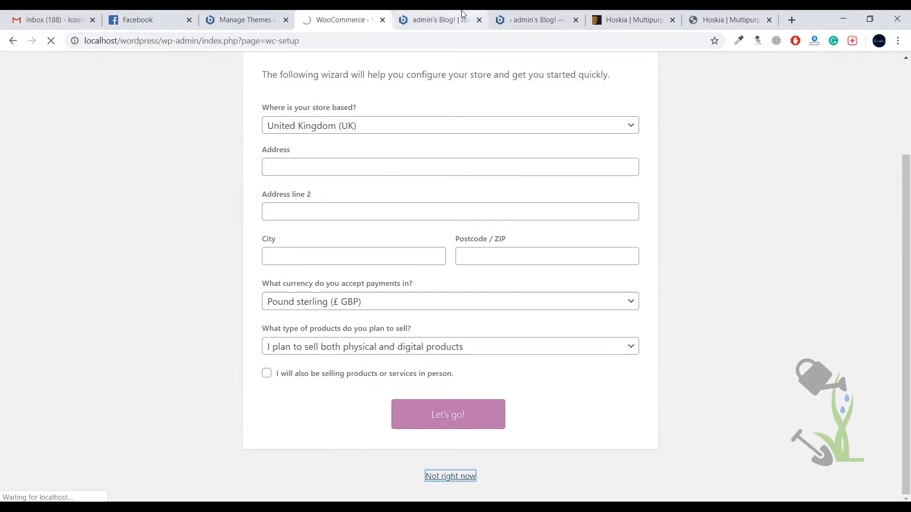
- Skip the WooCommerce wizard, preview the Hoskia-styled front end, then return to the Dashboard
{"action": "left_click", "coordinate": [437, 20]}
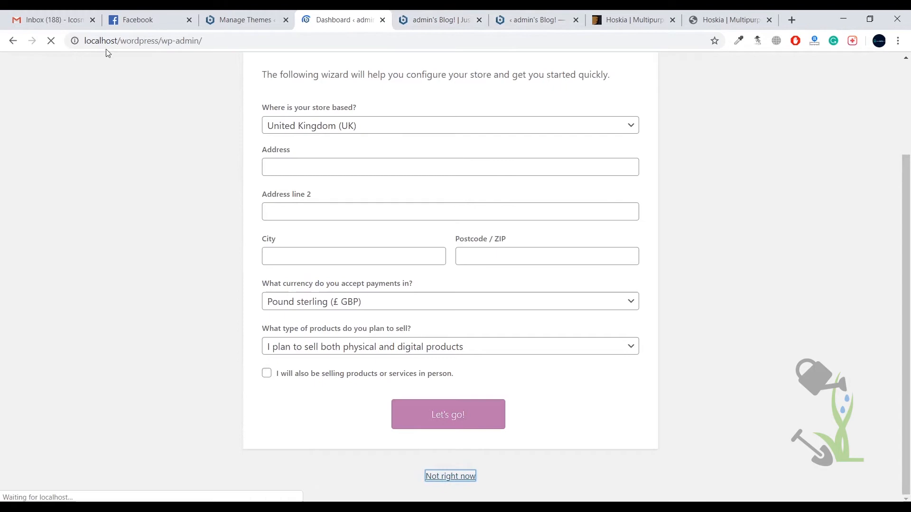
{"action": "left_click", "coordinate": [450, 475]}
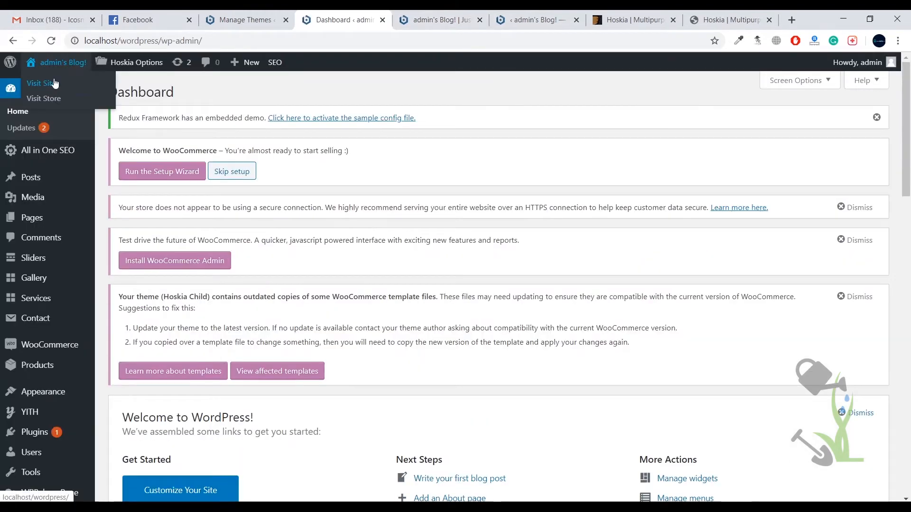
{"action": "left_click", "coordinate": [38, 83]}
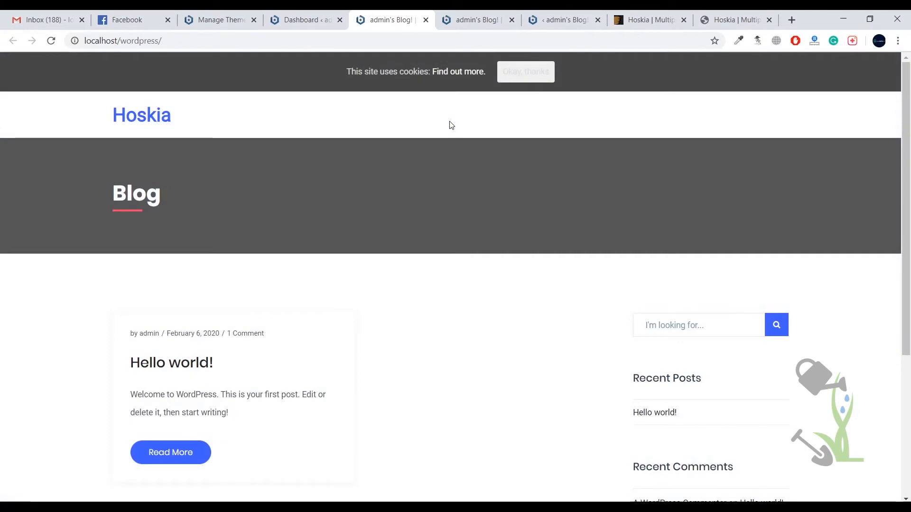
{"action": "mouse_move", "coordinate": [653, 10]}
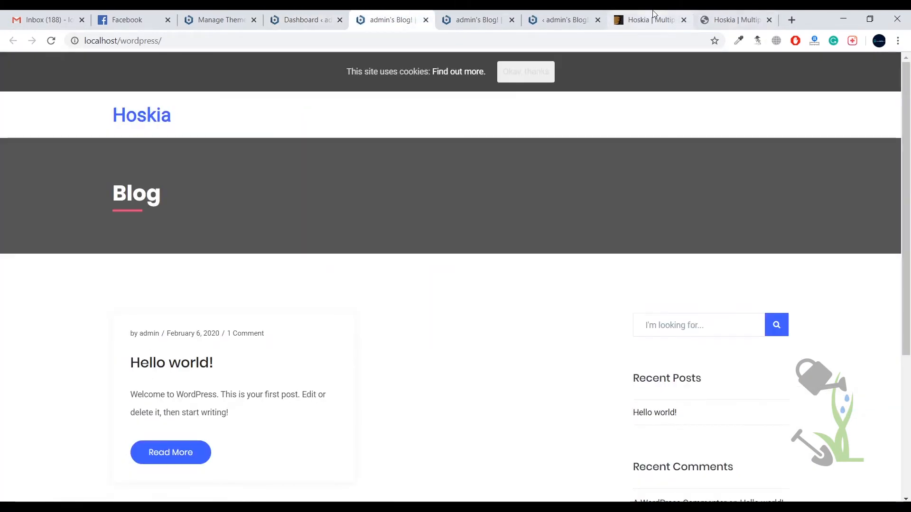
{"action": "left_click", "coordinate": [733, 20]}
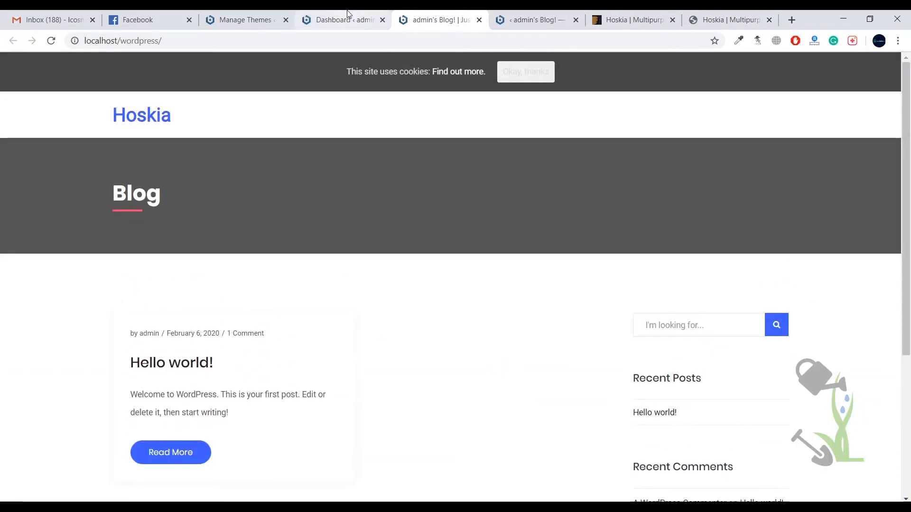
{"action": "left_click", "coordinate": [337, 20]}
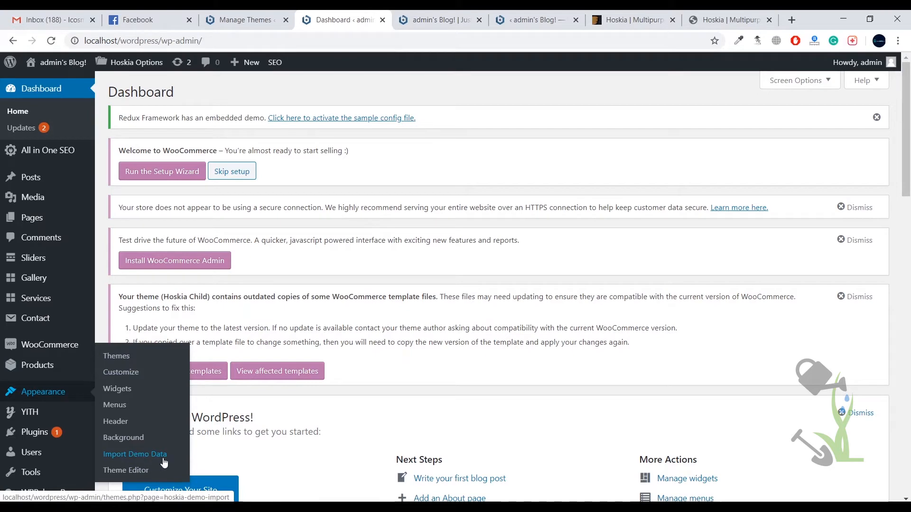
- Open Appearance > Import Demo Data and start the Hoskia demo content import
{"action": "left_click", "coordinate": [135, 454]}
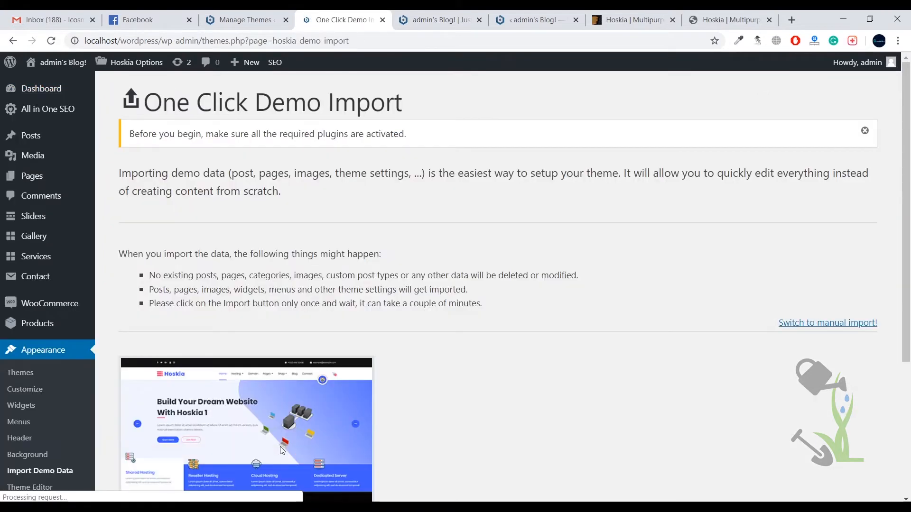
{"action": "scroll", "scroll_direction": "down", "scroll_amount": 3}
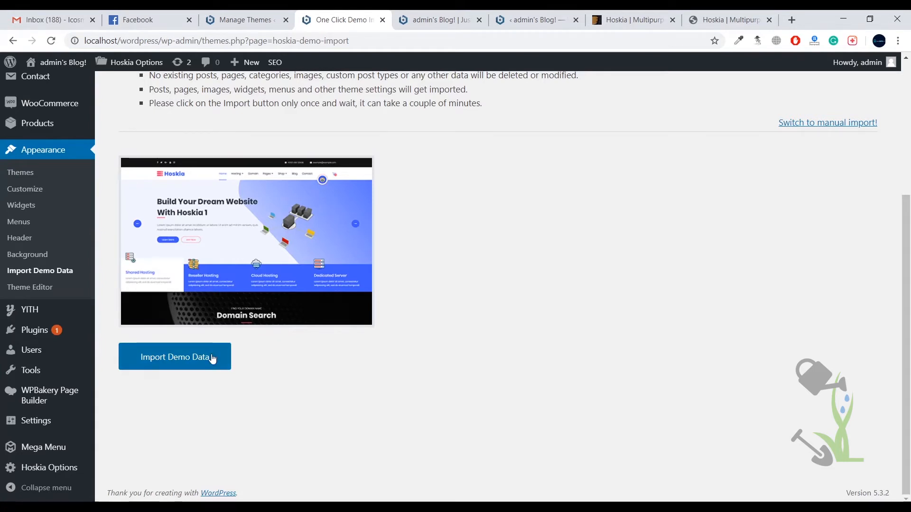
{"action": "mouse_move", "coordinate": [336, 12]}
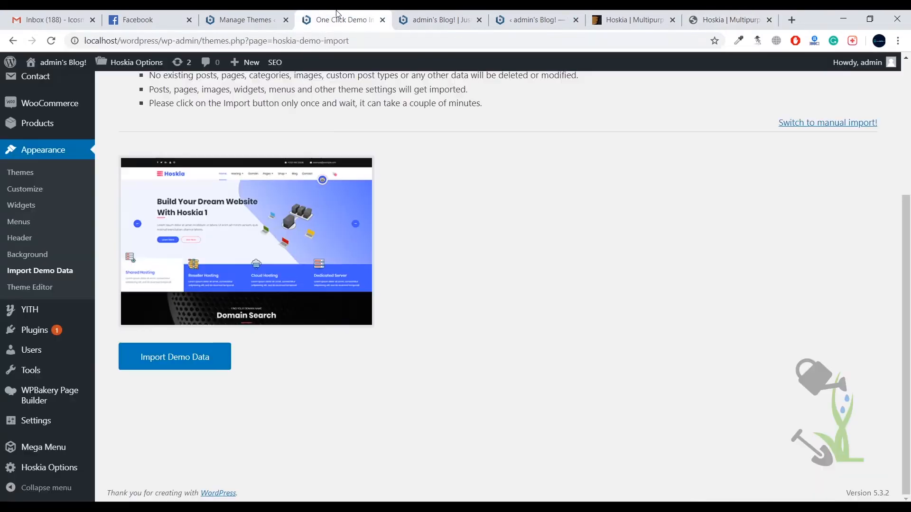
{"action": "mouse_move", "coordinate": [379, 119]}
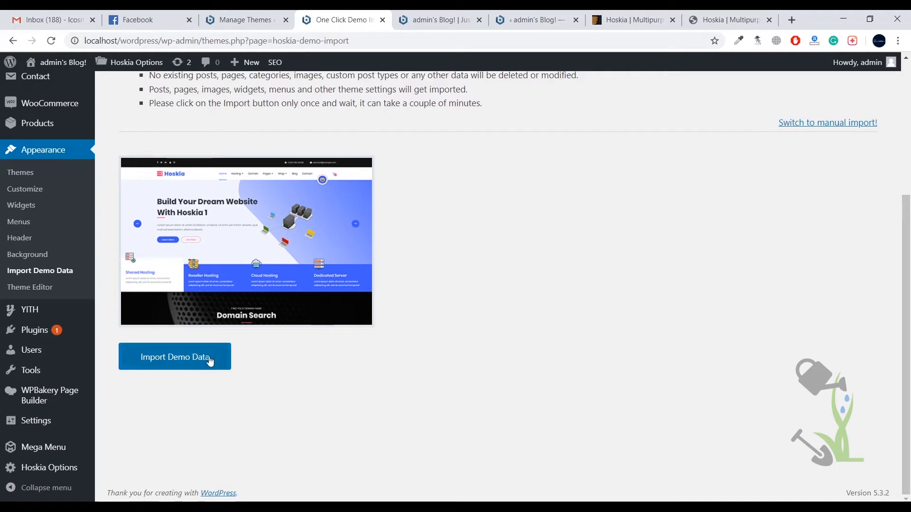
{"action": "left_click", "coordinate": [174, 356]}
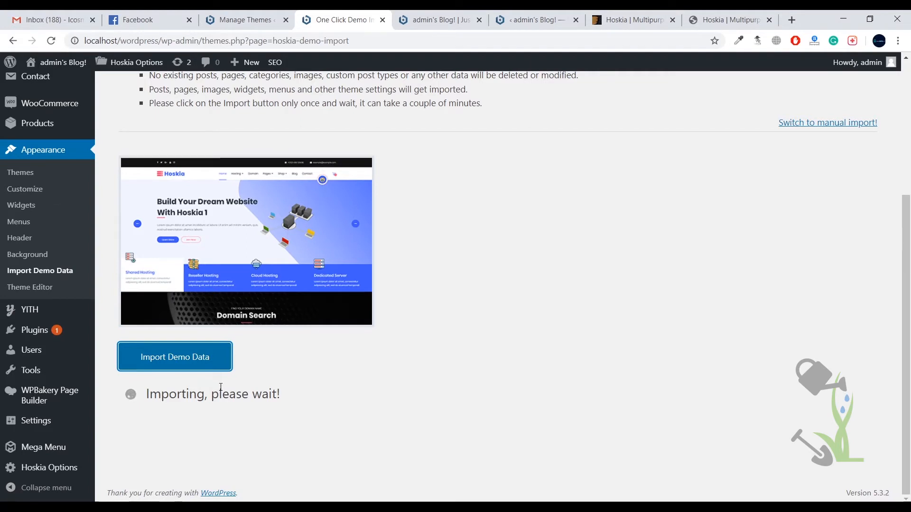
{"action": "mouse_move", "coordinate": [211, 374]}
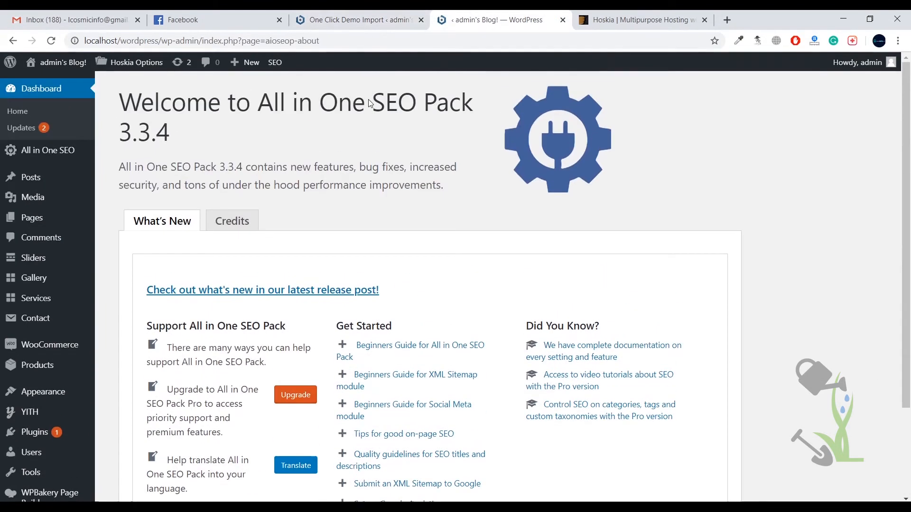
{"action": "mouse_move", "coordinate": [369, 99]}
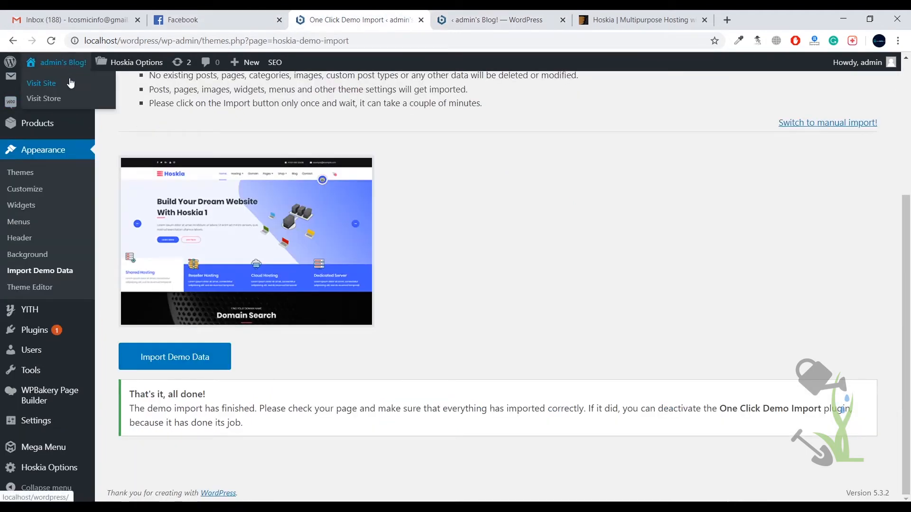
- Visit the site with the imported demo and advance the hero slider
{"action": "left_click", "coordinate": [41, 83]}
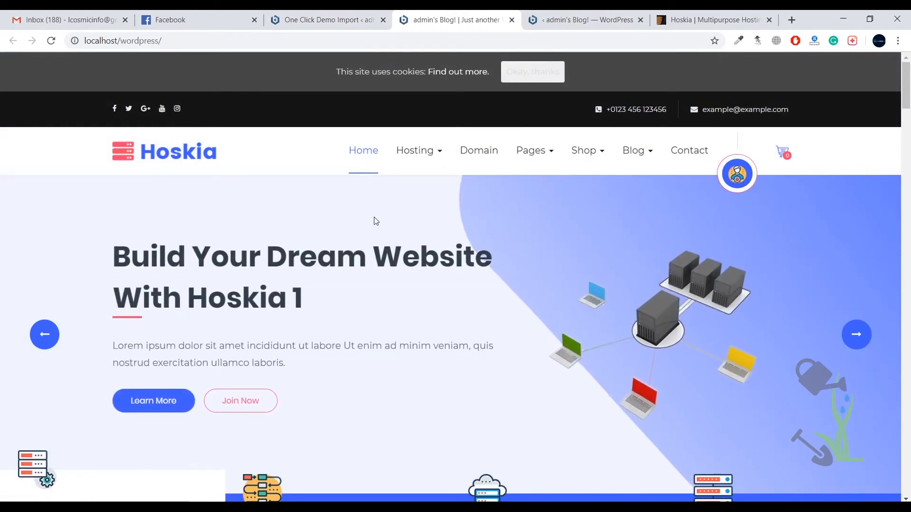
{"action": "left_click", "coordinate": [856, 335]}
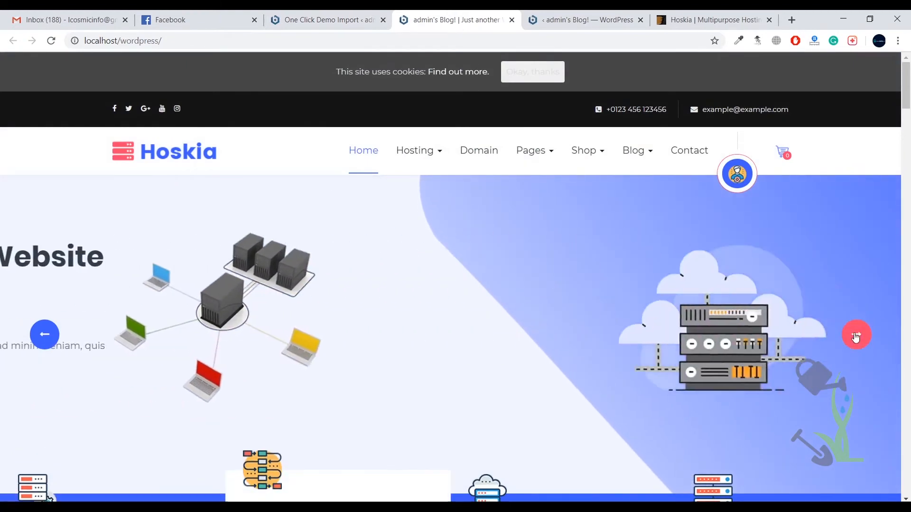
{"action": "scroll", "scroll_direction": "down", "scroll_amount": 3}
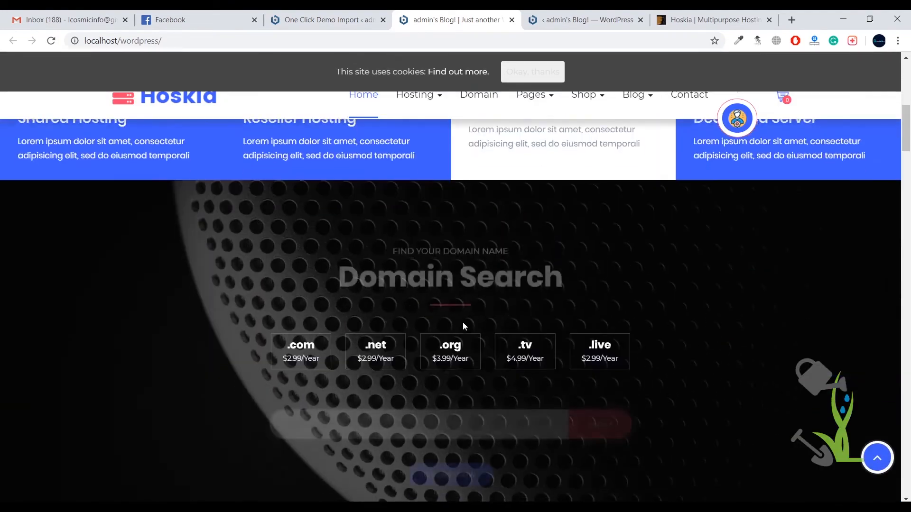
{"action": "scroll", "scroll_direction": "down", "scroll_amount": 3}
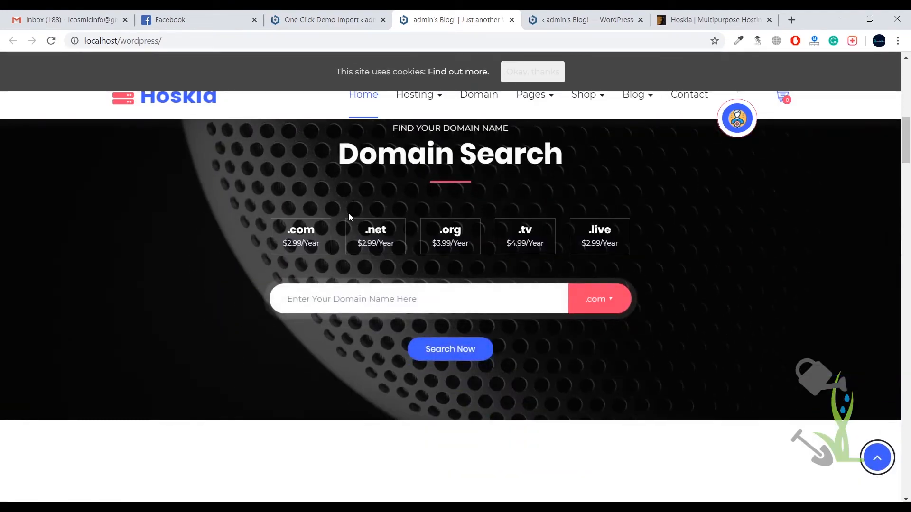
{"action": "scroll", "scroll_direction": "down", "scroll_amount": 3}
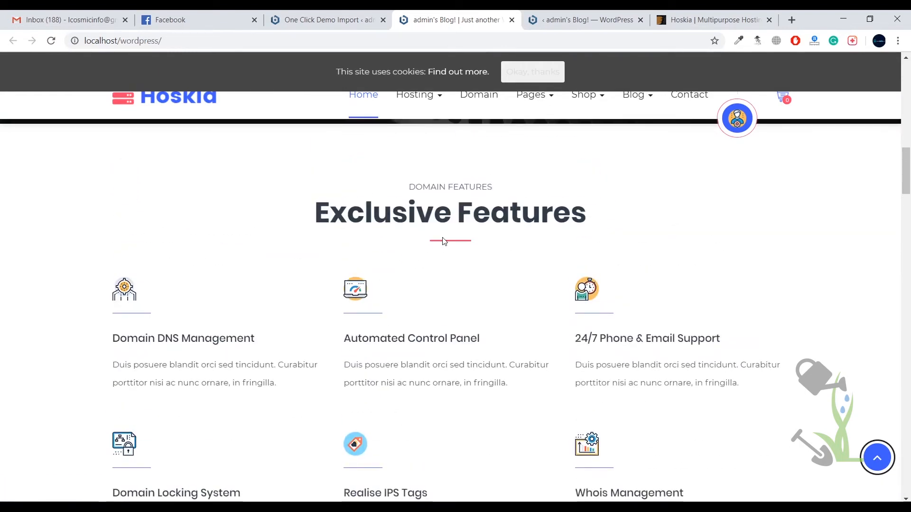
- Scroll through the counters and services sections down to the footer
{"action": "scroll", "scroll_direction": "up", "scroll_amount": 3}
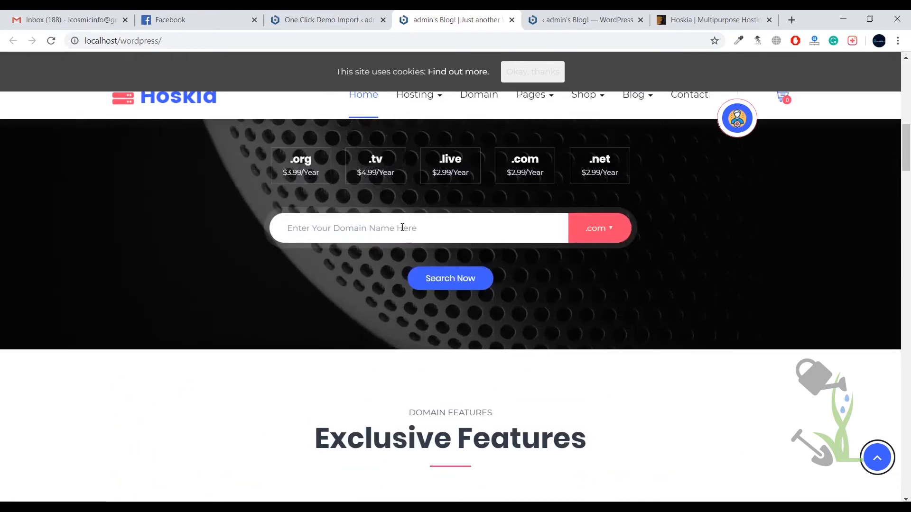
{"action": "scroll", "scroll_direction": "down", "scroll_amount": 3}
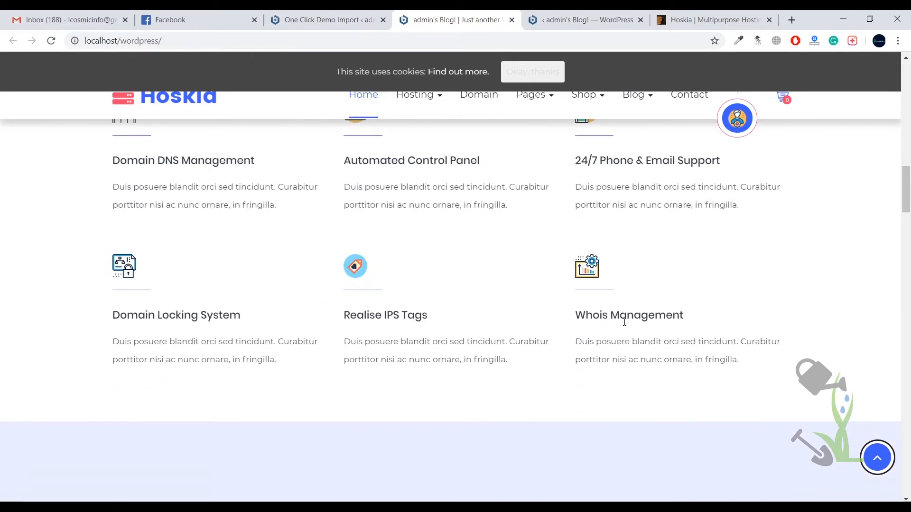
{"action": "scroll", "scroll_direction": "down", "scroll_amount": 3}
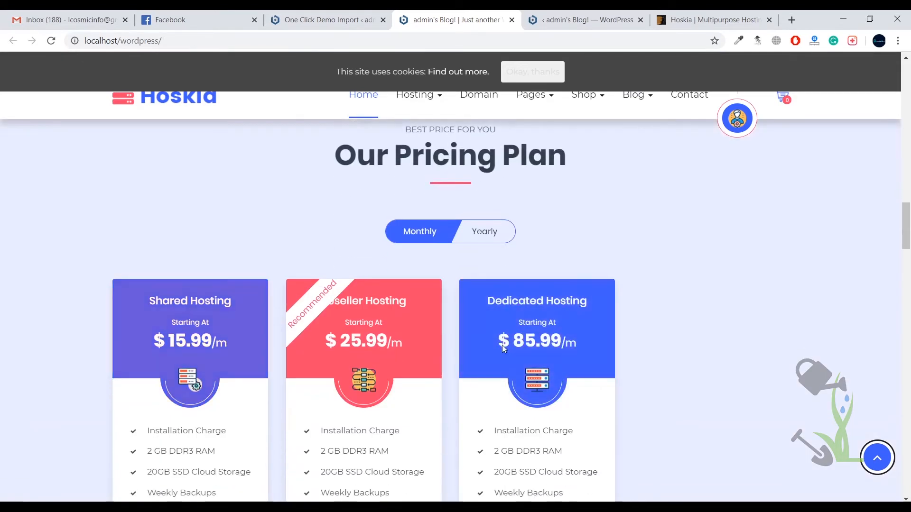
{"action": "scroll", "scroll_direction": "down", "scroll_amount": 3}
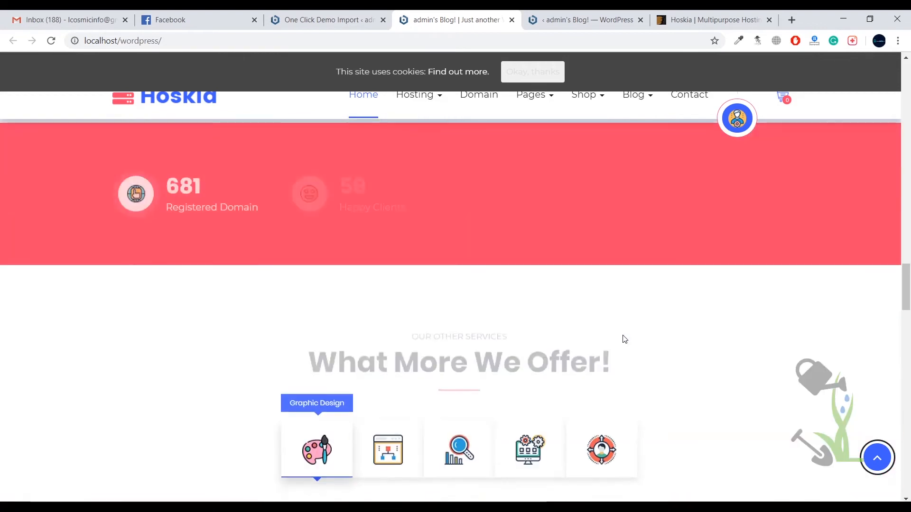
{"action": "scroll", "scroll_direction": "up", "scroll_amount": 3}
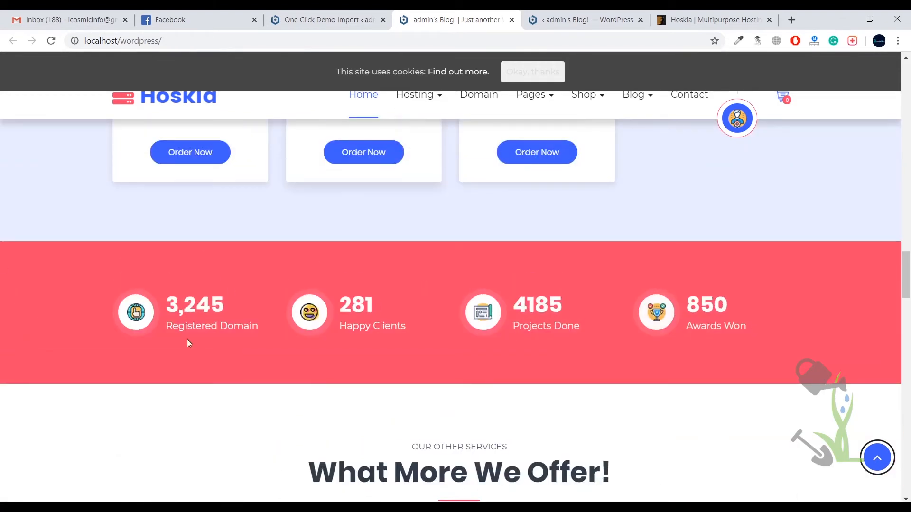
{"action": "mouse_move", "coordinate": [373, 331]}
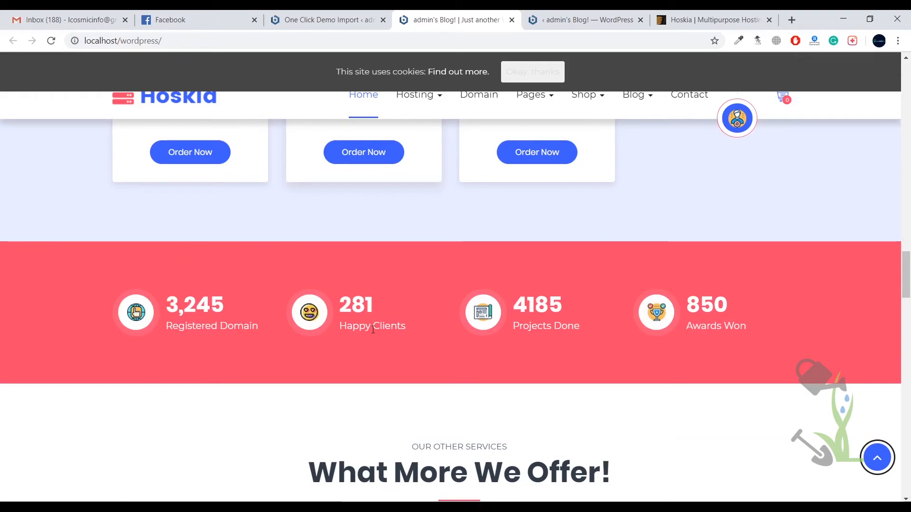
{"action": "scroll", "scroll_direction": "down", "scroll_amount": 3}
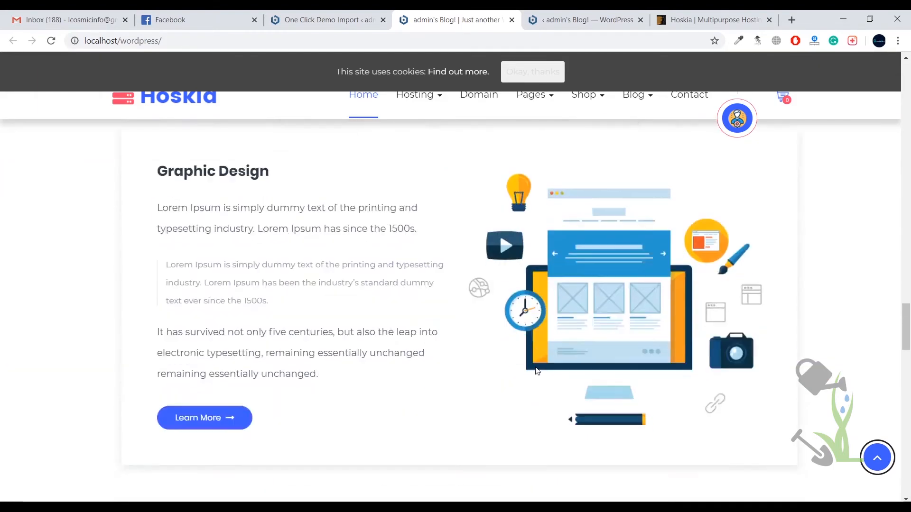
{"action": "scroll", "scroll_direction": "down", "scroll_amount": 3}
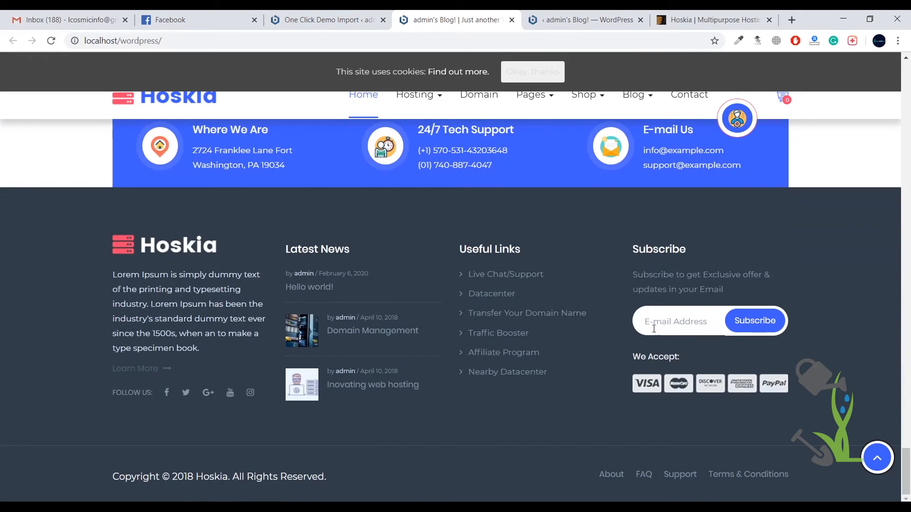
{"action": "mouse_move", "coordinate": [19, 270]}
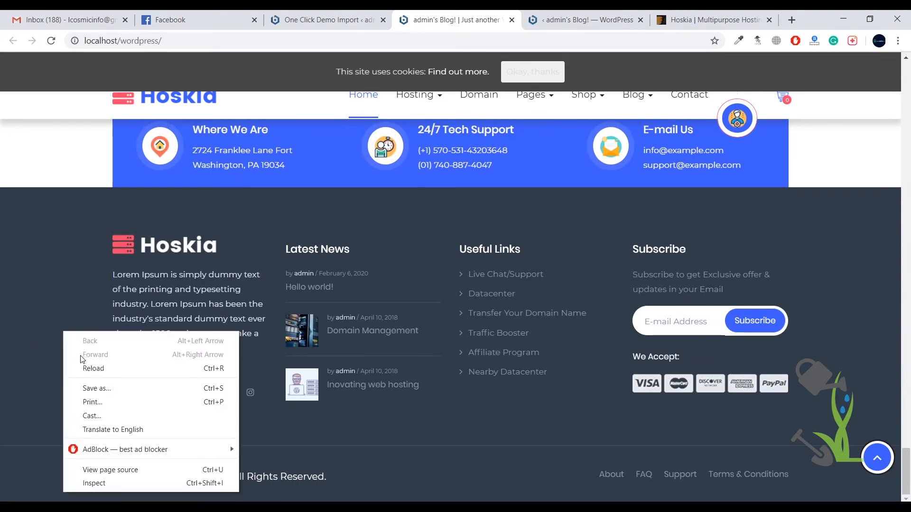
{"action": "mouse_move", "coordinate": [91, 489]}
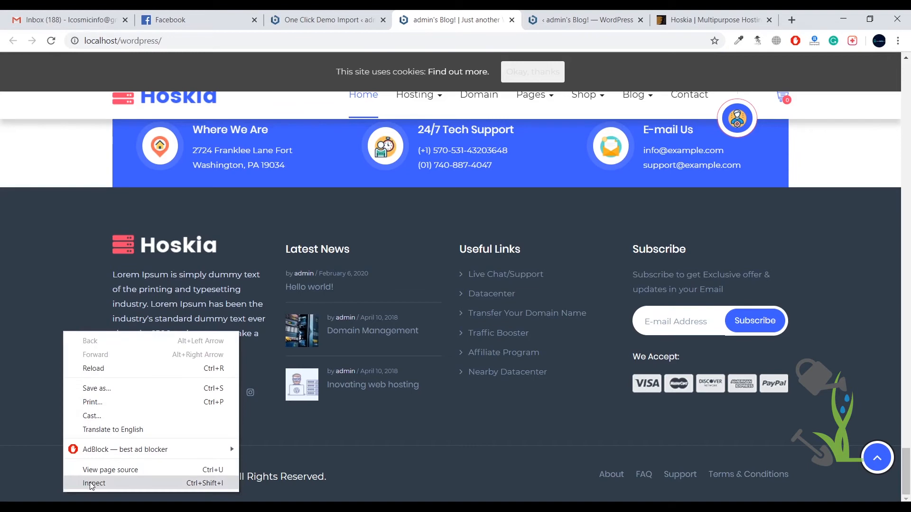
- Inspect the page in DevTools and scroll the 400×676 responsive mobile preview
{"action": "left_click", "coordinate": [94, 483]}
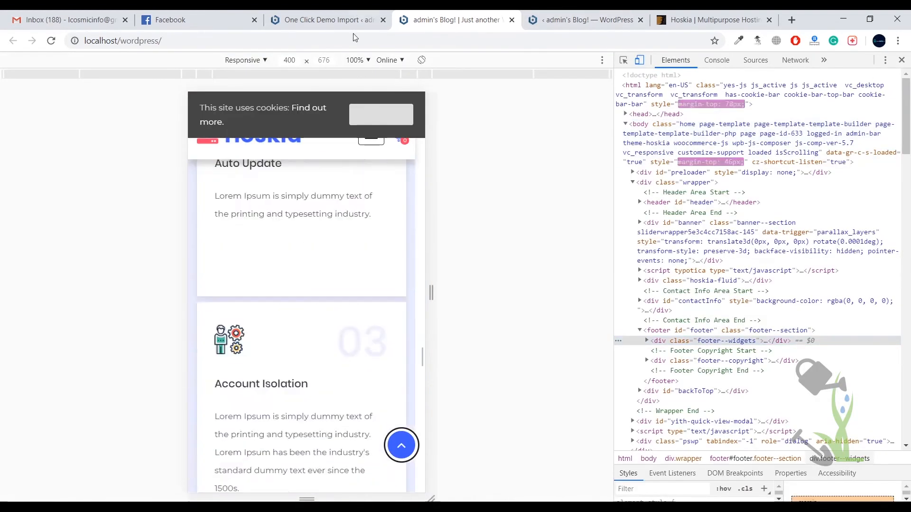
{"action": "scroll", "scroll_direction": "down", "scroll_amount": 3}
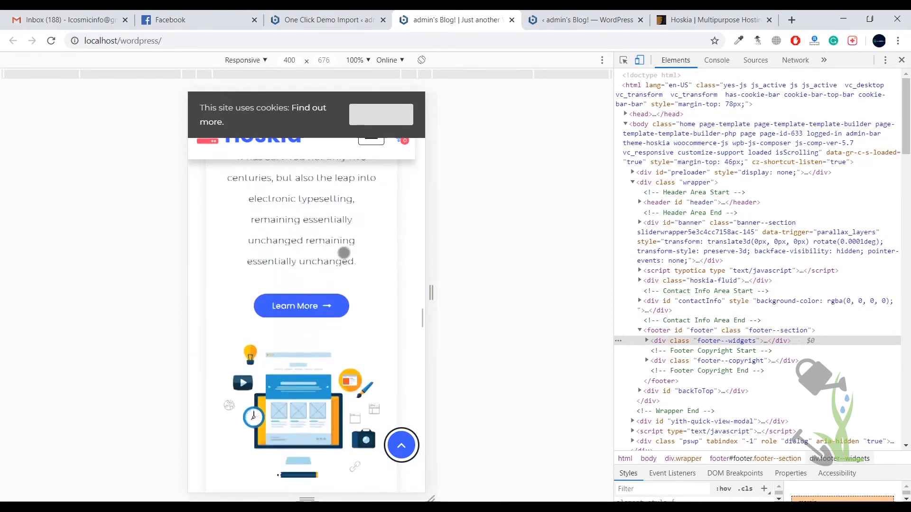
{"action": "scroll", "scroll_direction": "down", "scroll_amount": 3}
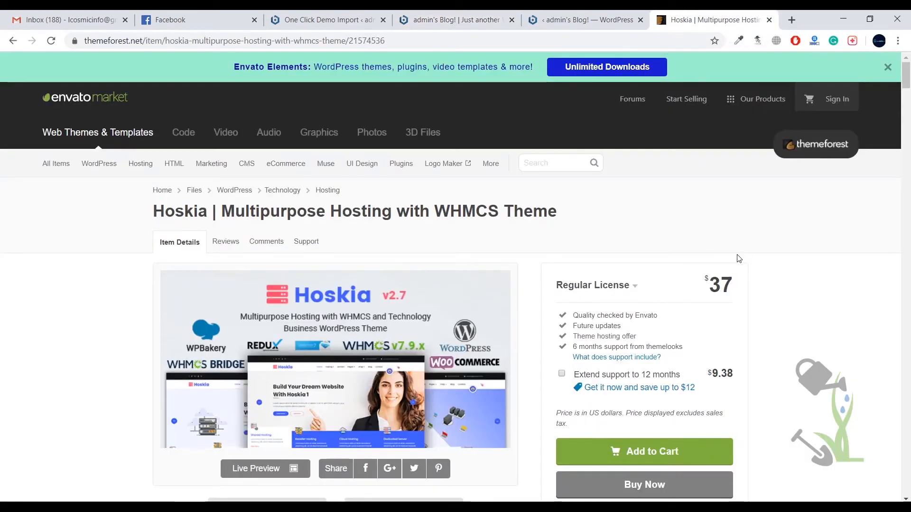
{"action": "mouse_move", "coordinate": [734, 250]}
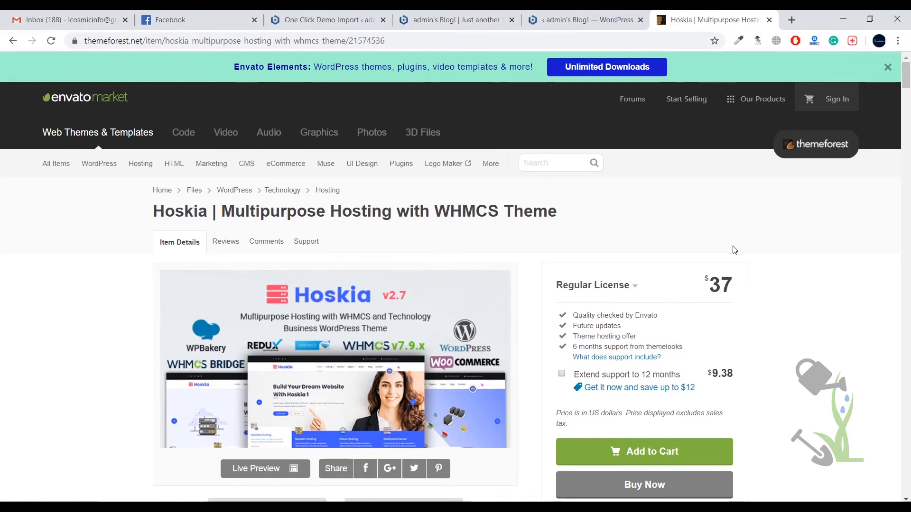
{"action": "mouse_move", "coordinate": [706, 291]}
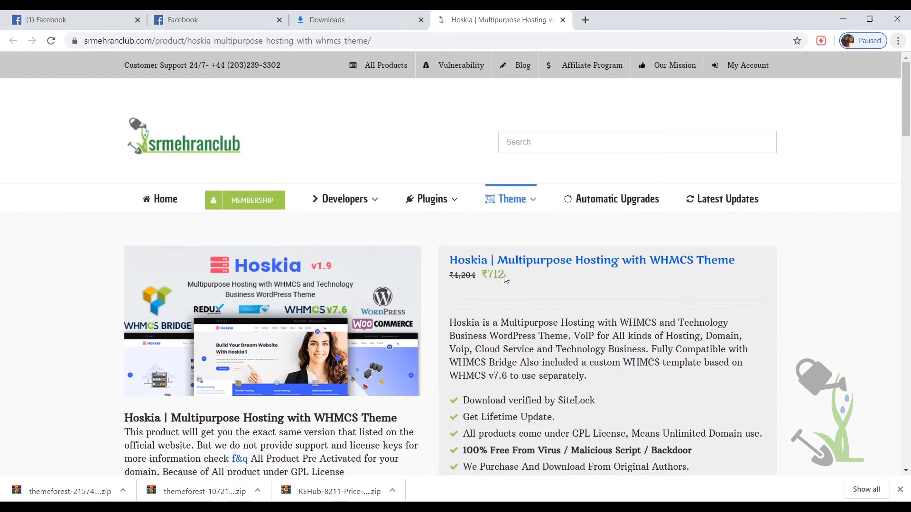
- Review the Hoskia product page's ₹712 discounted price, then go to MEMBERSHIP
{"action": "scroll", "scroll_direction": "down", "scroll_amount": 3}
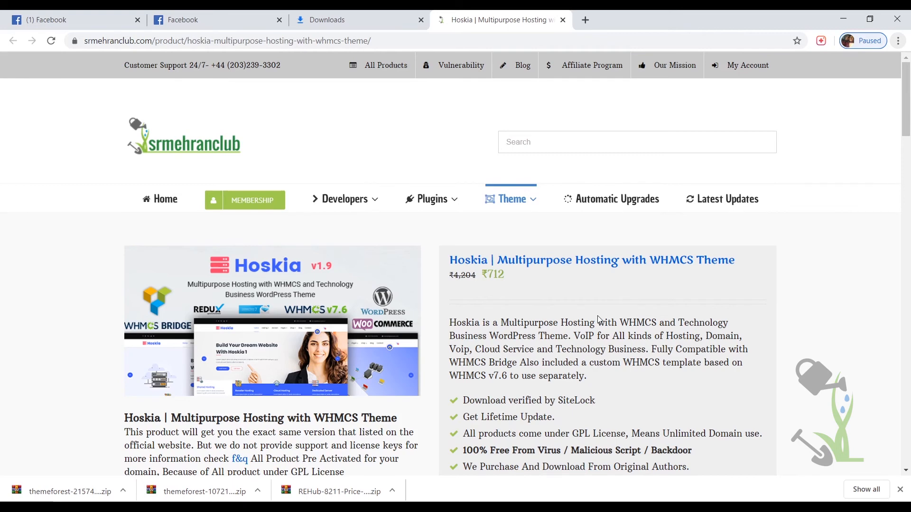
{"action": "mouse_move", "coordinate": [275, 210]}
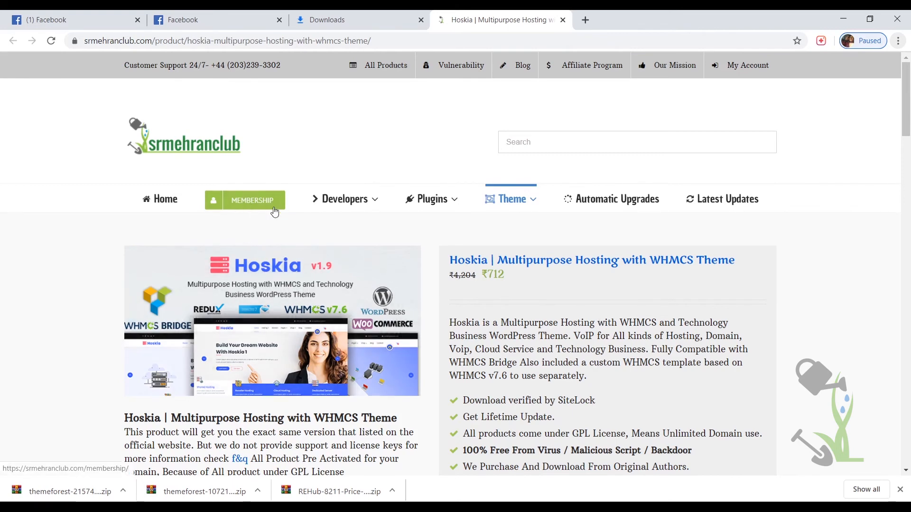
{"action": "left_click", "coordinate": [252, 201]}
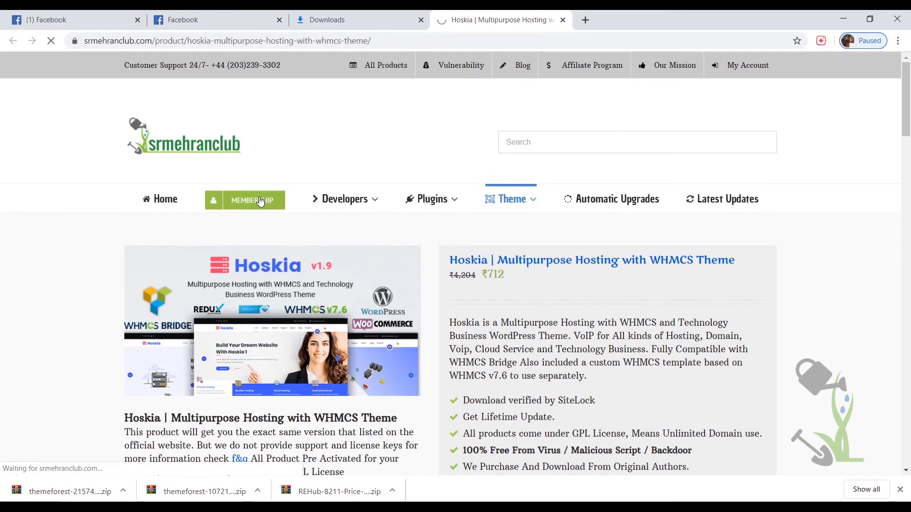
- Browse the membership pricing tables and coupon banners, from $29 Standard to $699 Super
{"action": "left_click", "coordinate": [252, 199]}
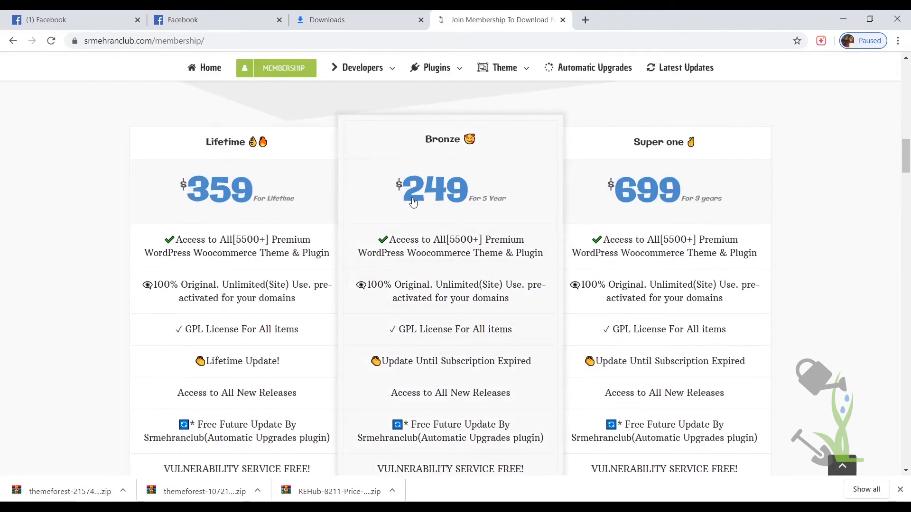
{"action": "scroll", "scroll_direction": "down", "scroll_amount": 3}
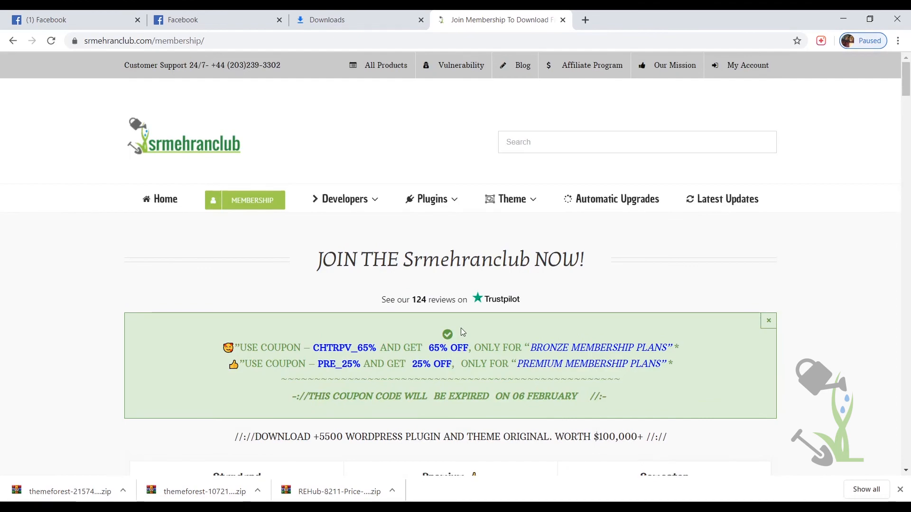
{"action": "scroll", "scroll_direction": "down", "scroll_amount": 3}
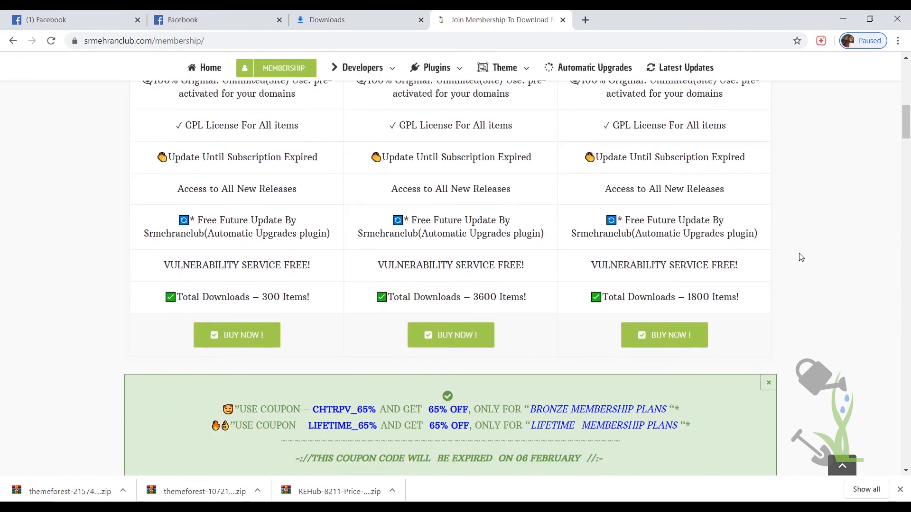
{"action": "scroll", "scroll_direction": "up", "scroll_amount": 3}
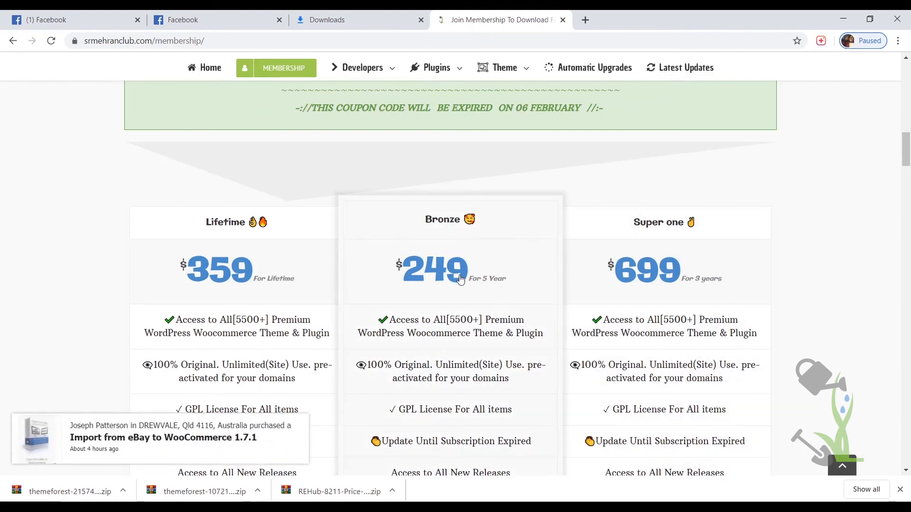
{"action": "scroll", "scroll_direction": "down", "scroll_amount": 3}
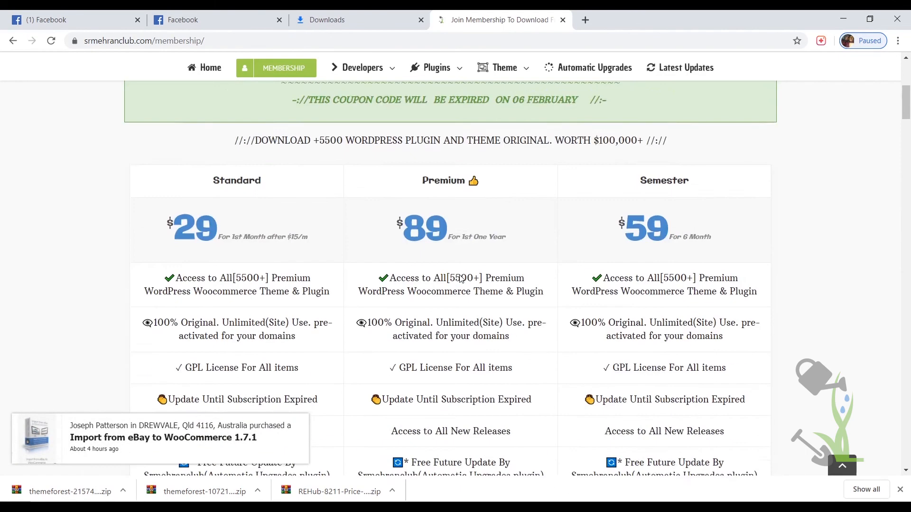
{"action": "mouse_move", "coordinate": [218, 242]}
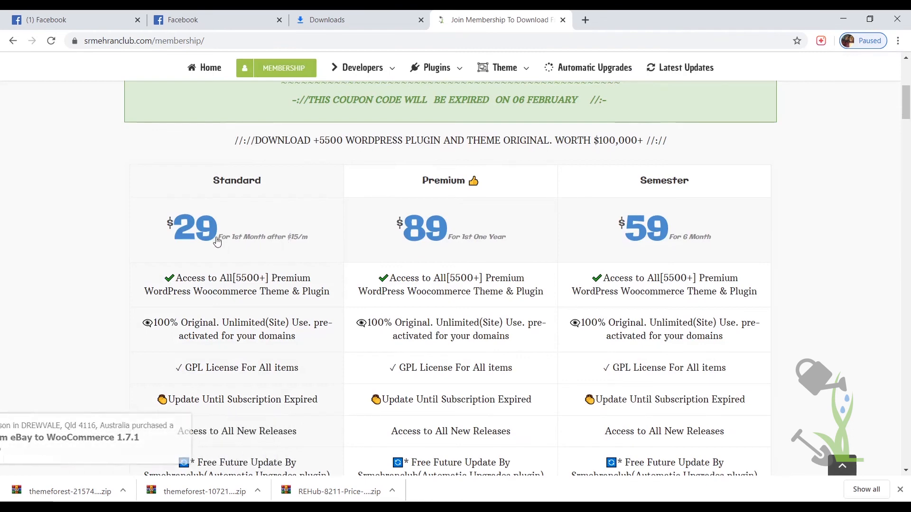
{"action": "scroll", "scroll_direction": "down", "scroll_amount": 3}
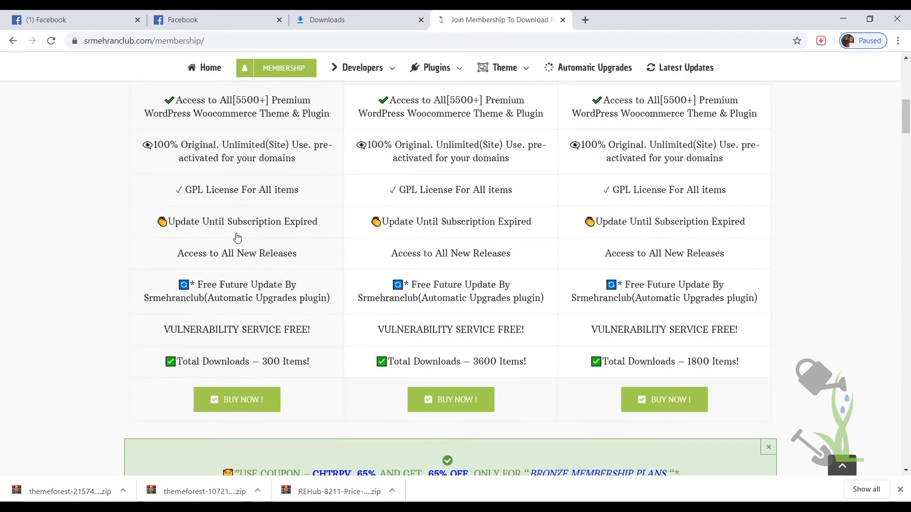
{"action": "mouse_move", "coordinate": [276, 335]}
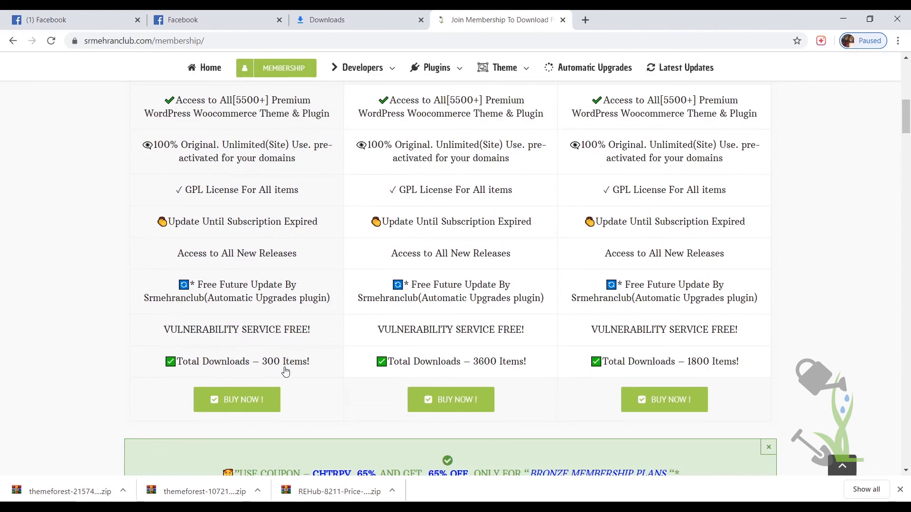
{"action": "scroll", "scroll_direction": "up", "scroll_amount": 3}
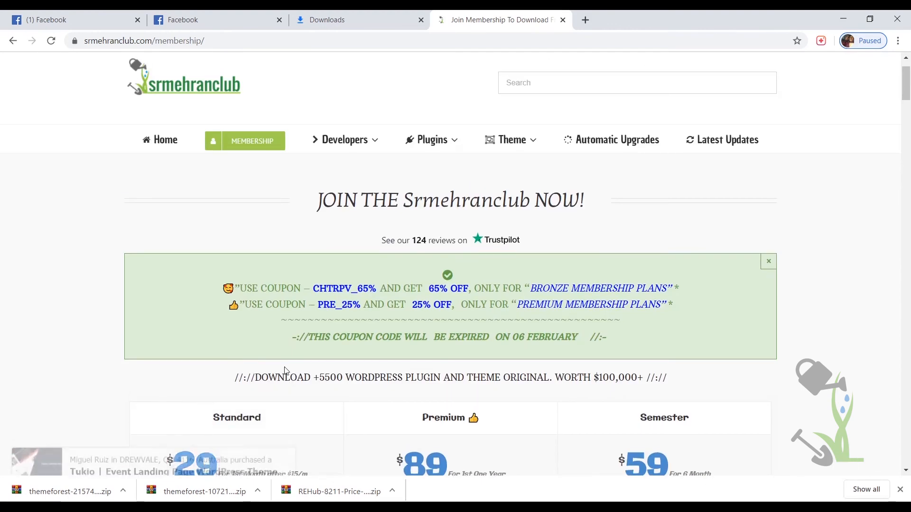